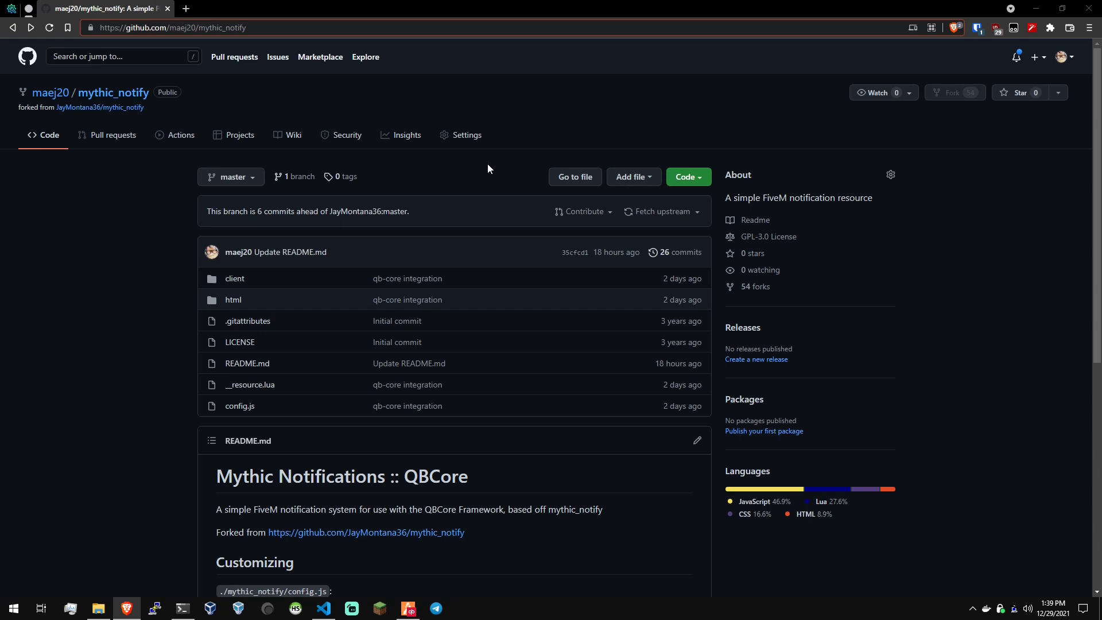
mouse_move(232, 315)
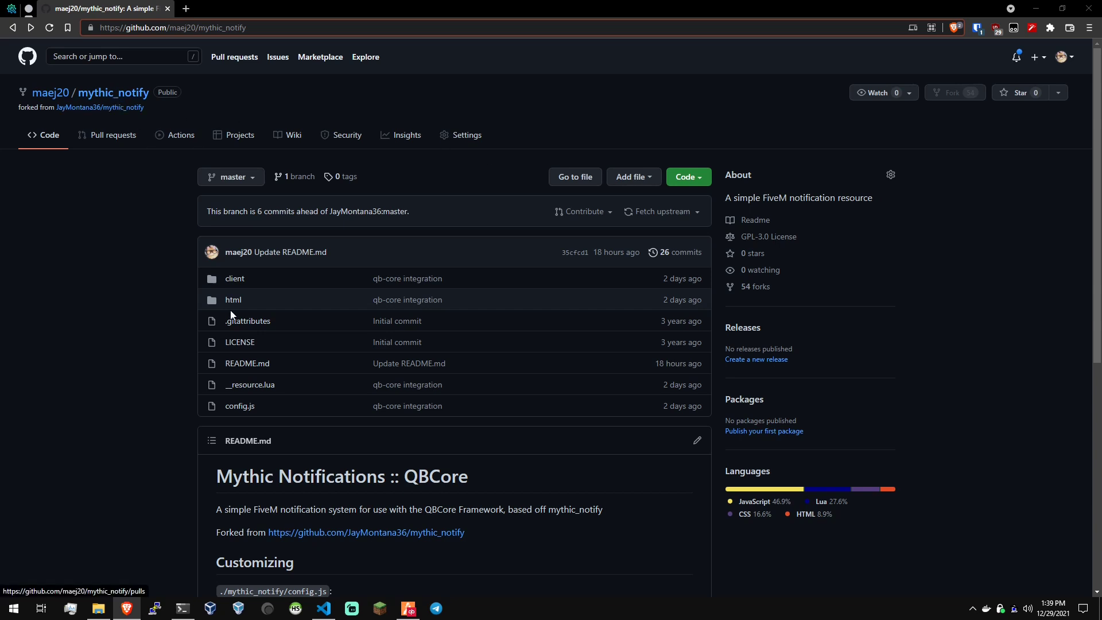
mouse_move(471, 485)
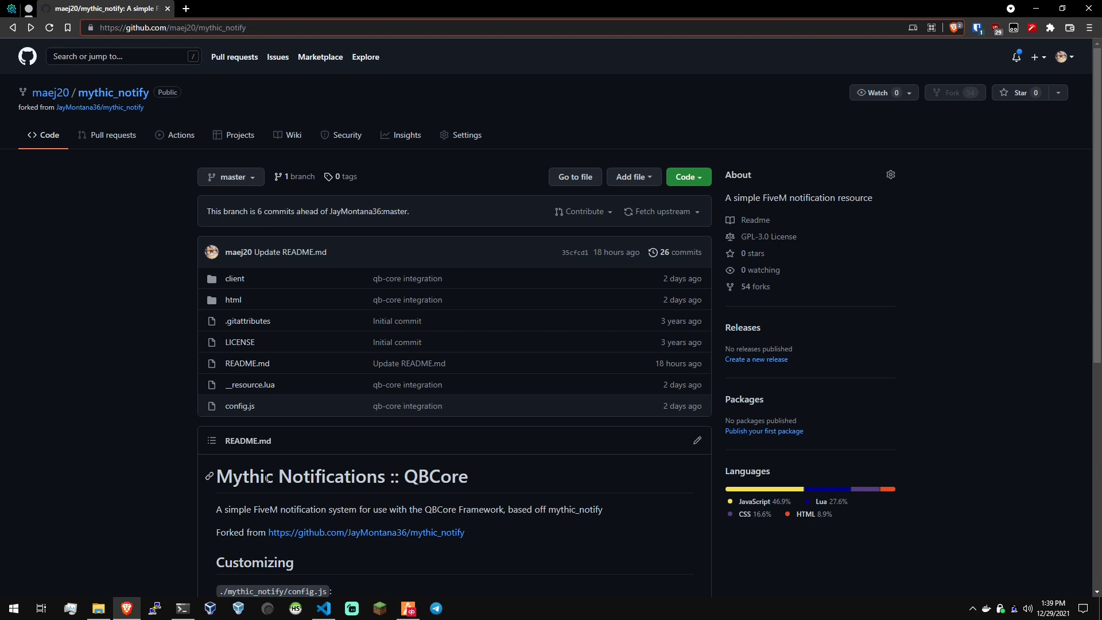
mouse_move(326, 460)
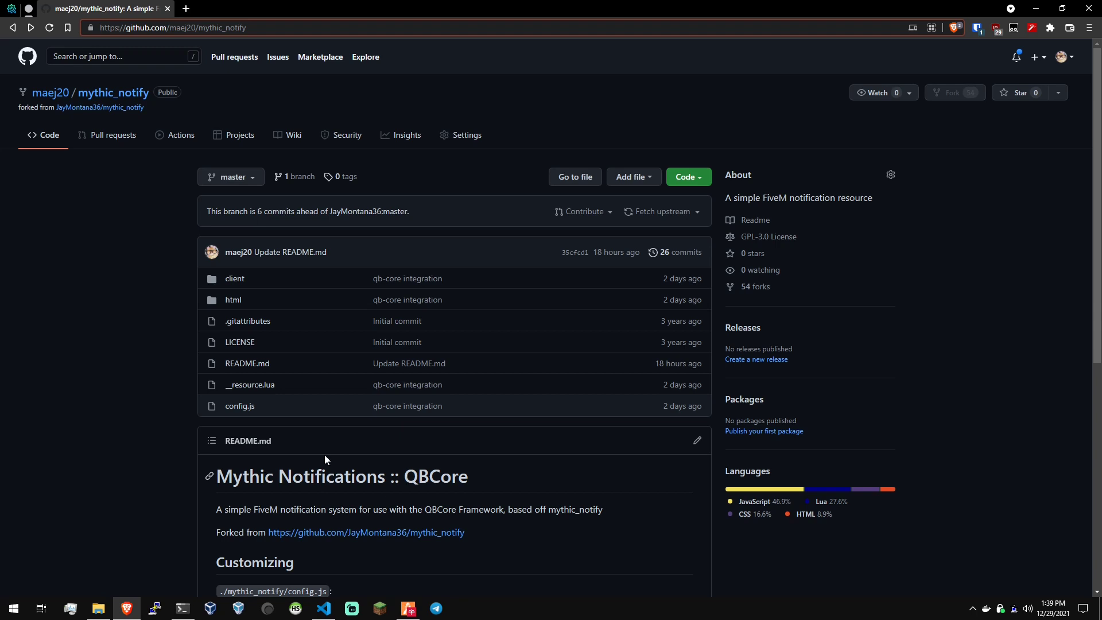
mouse_move(364, 498)
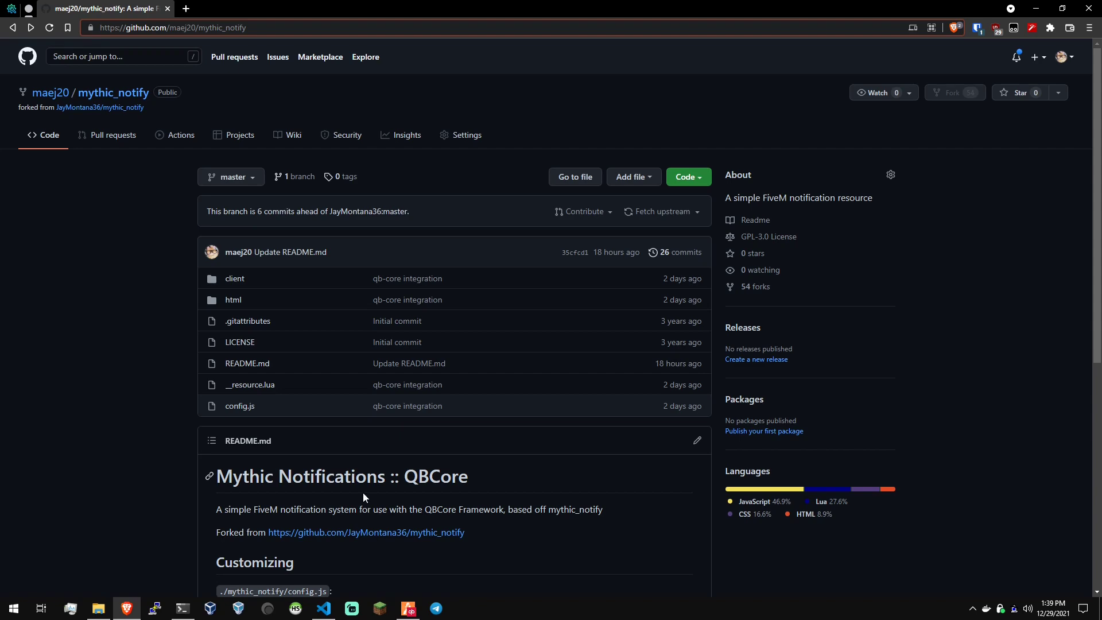
Browse the mythic_notify repository files and view config.js
scroll(down, 3)
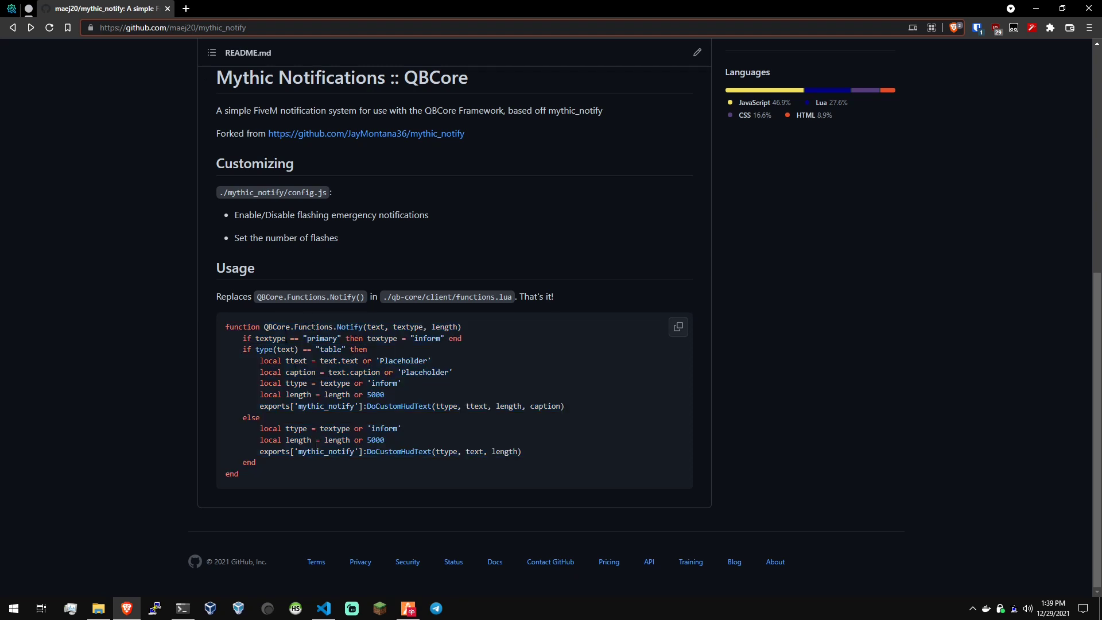
double_click(447, 297)
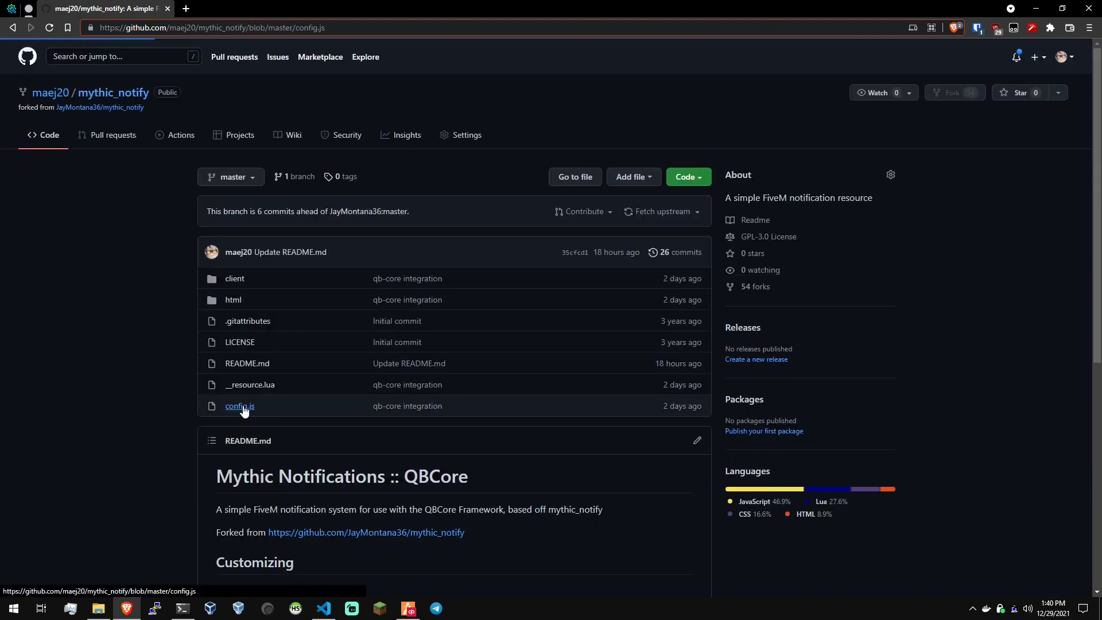
click(239, 407)
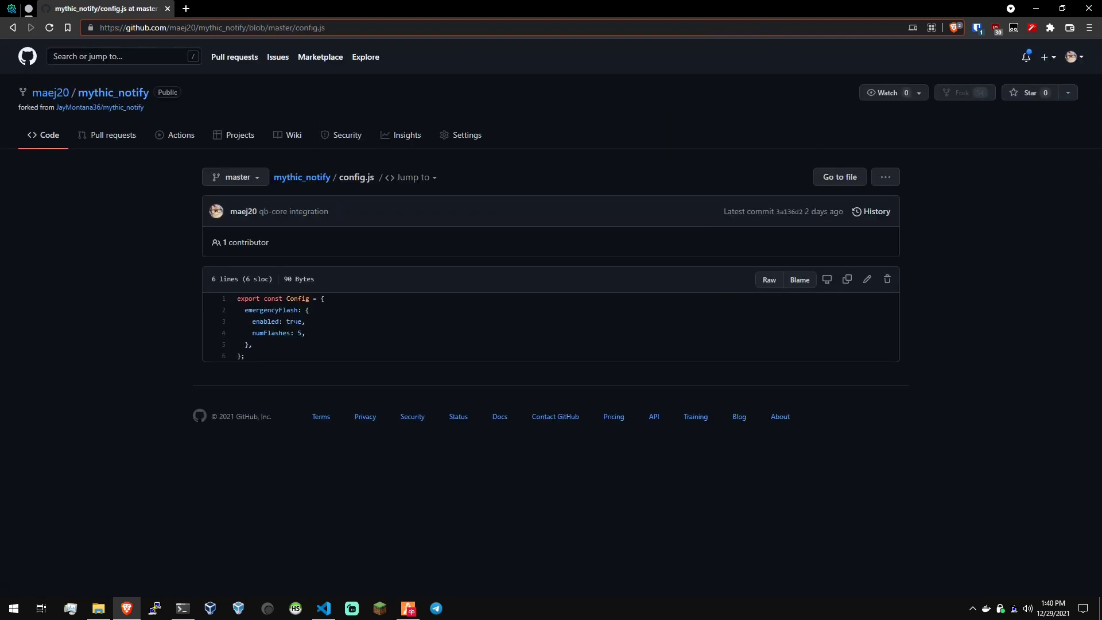
double_click(293, 322)
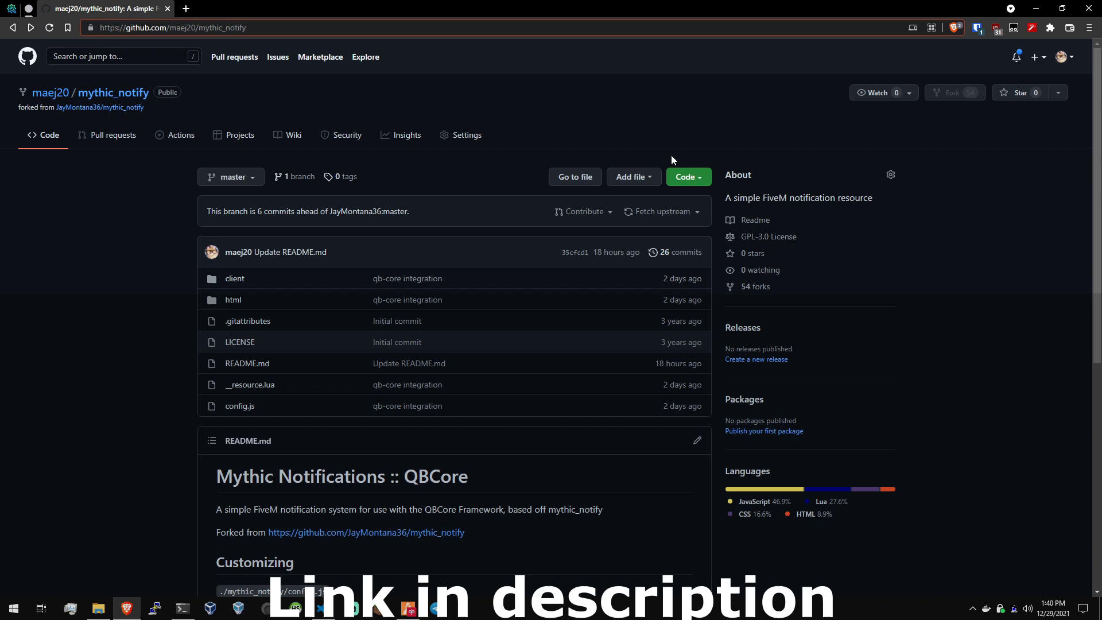
Copy the HTTPS clone link and save the repository ZIP into the YouTube folder
click(685, 176)
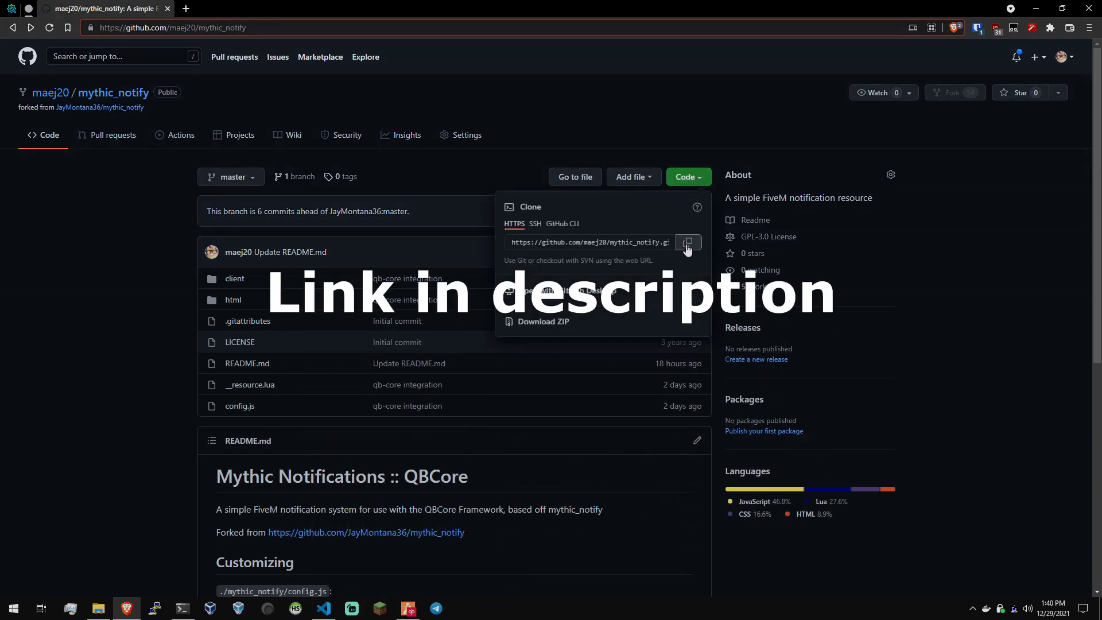
click(688, 241)
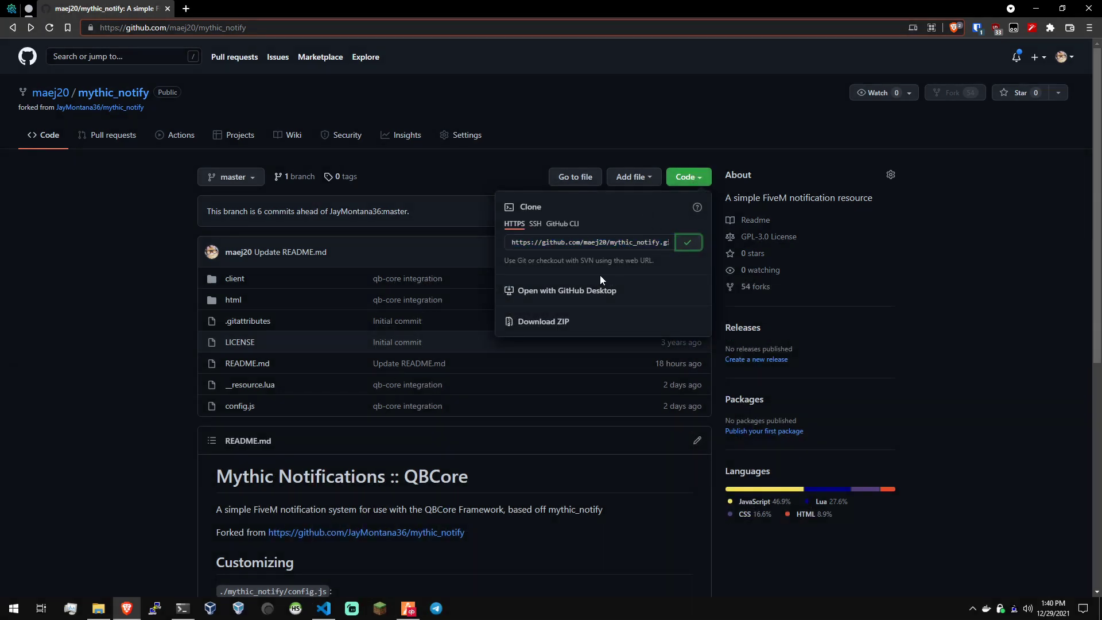
click(542, 321)
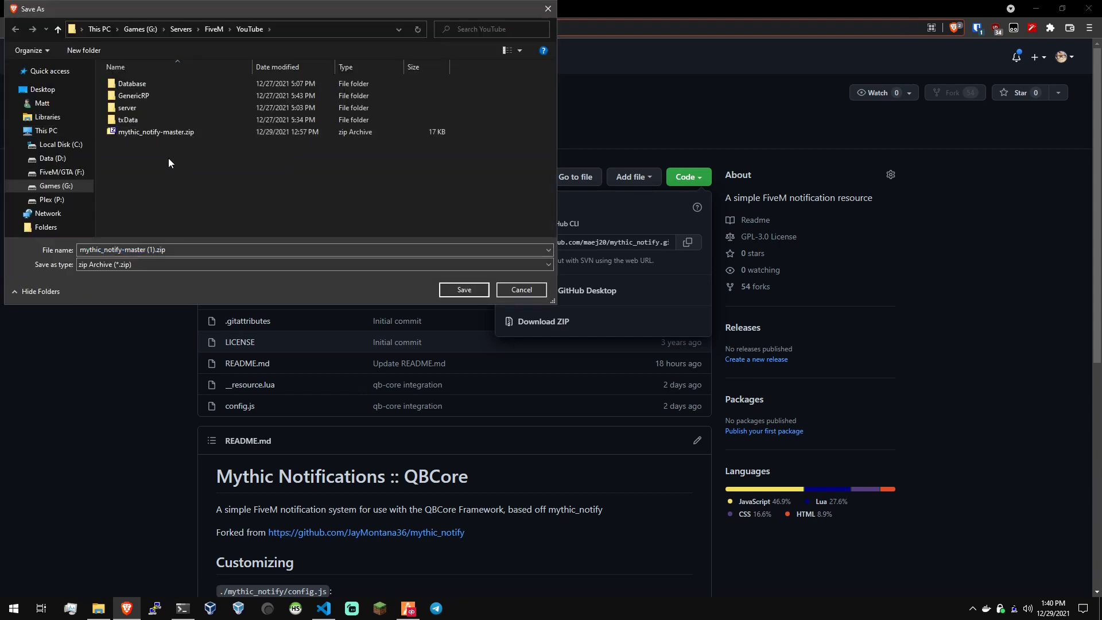
mouse_move(206, 163)
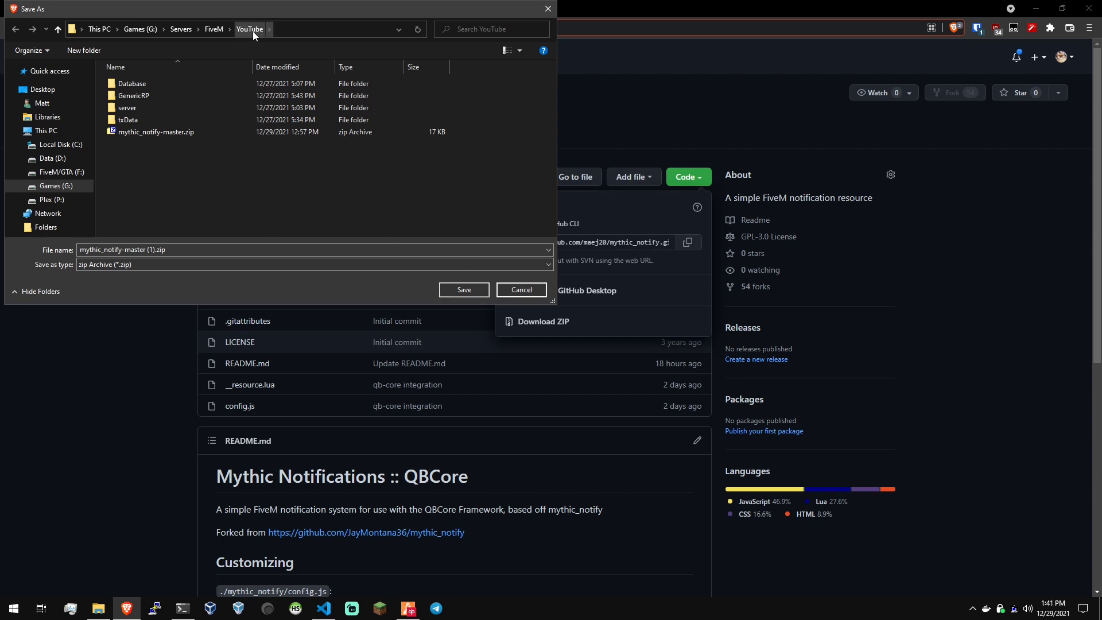
click(521, 291)
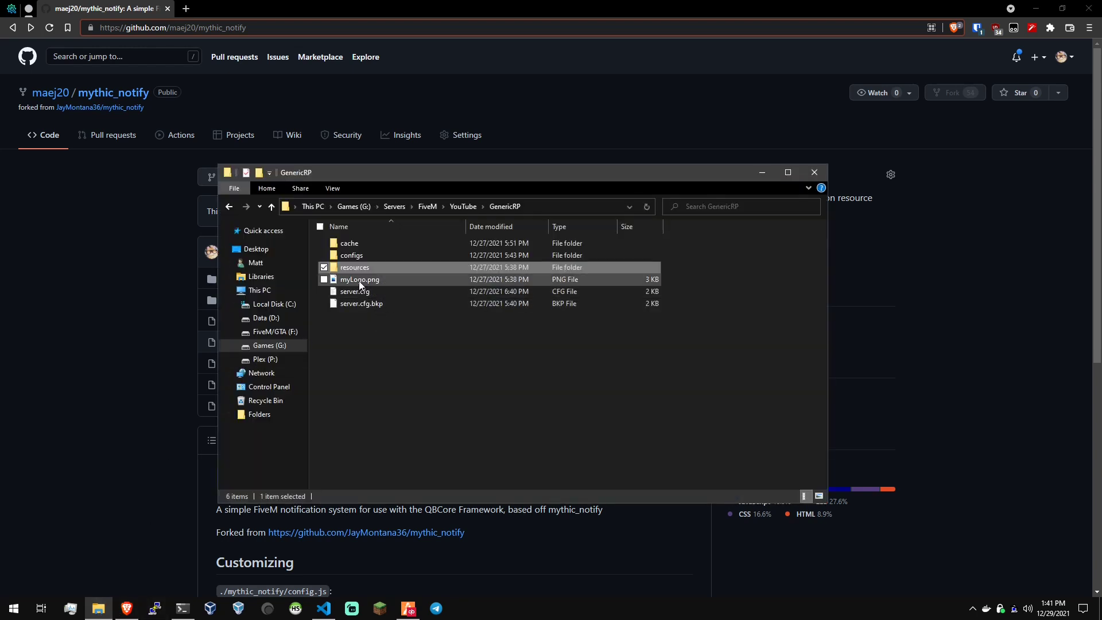
Extract mythic_notify-master.zip with 7-Zip and rename the resulting folder to mythic_notify
right_click(378, 291)
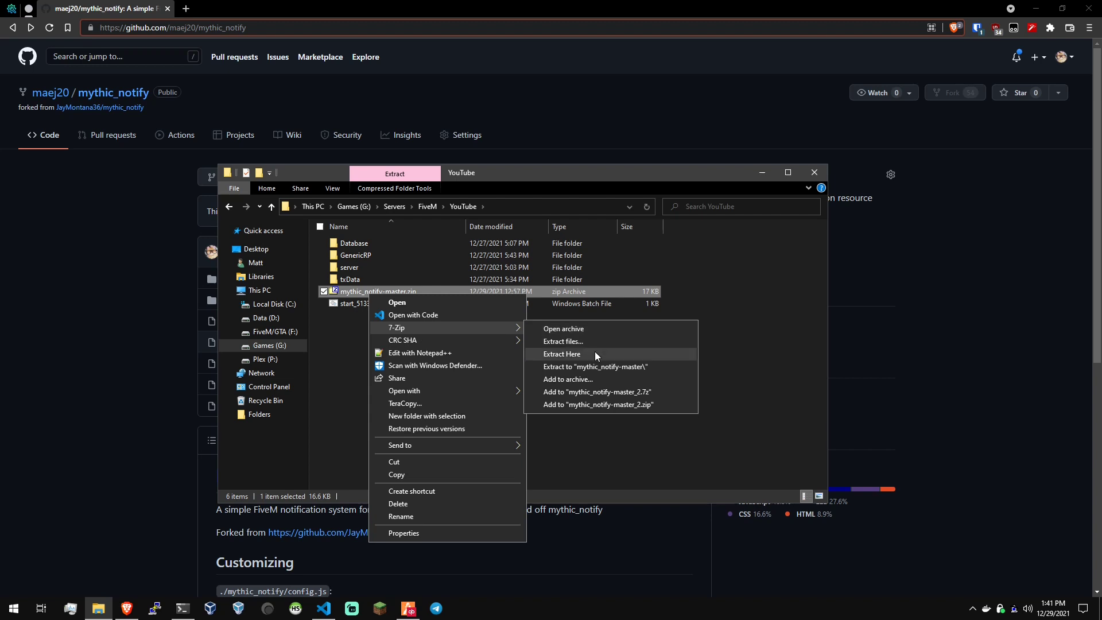
click(562, 354)
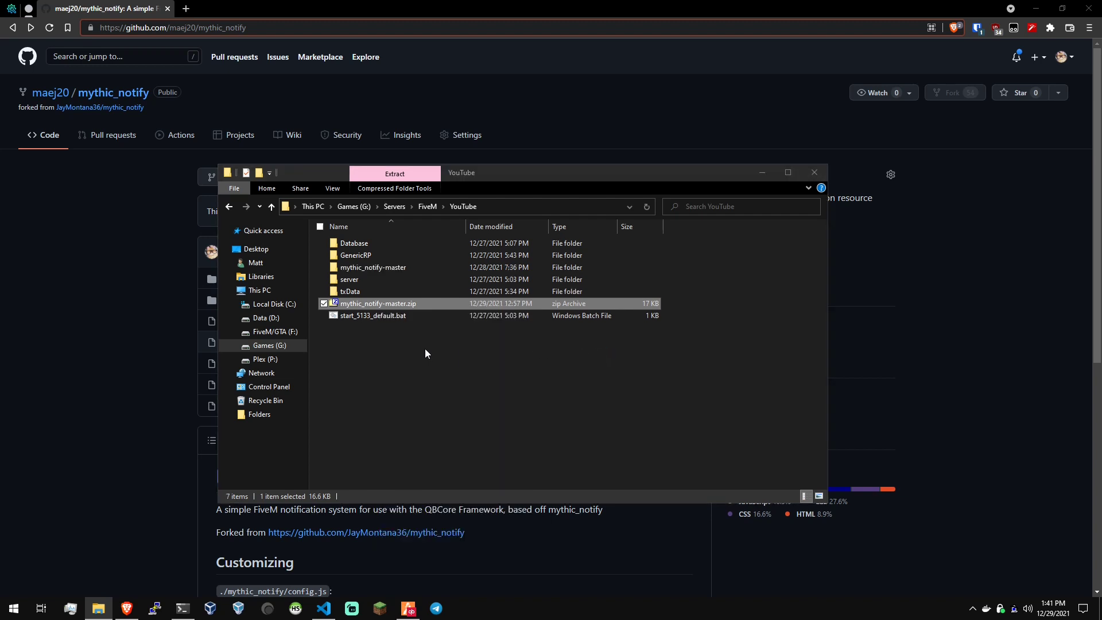
click(374, 267)
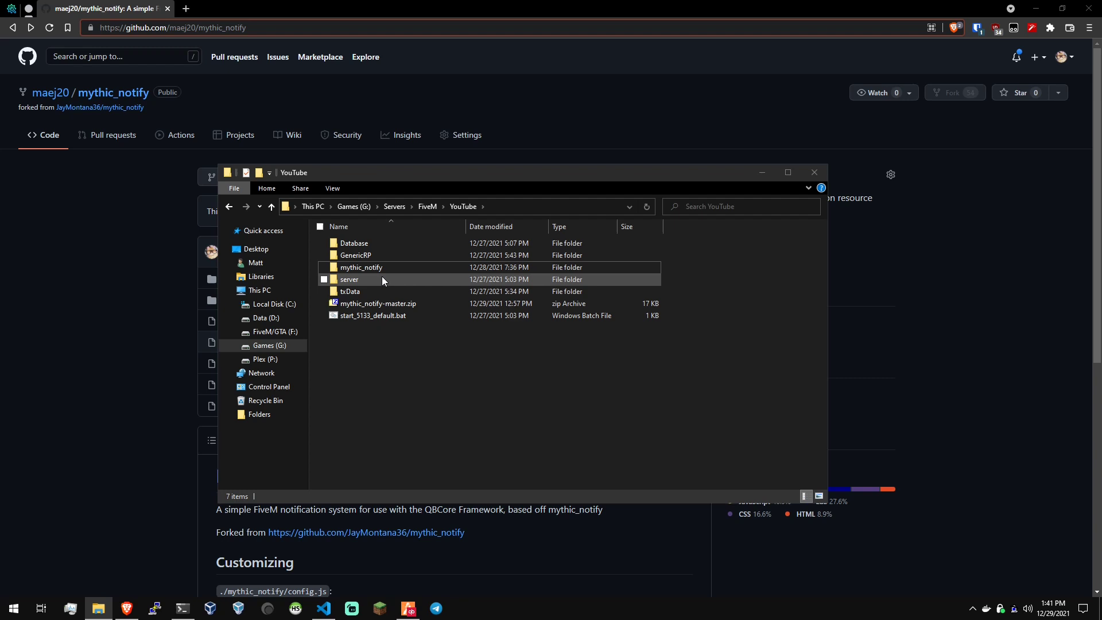
click(361, 267)
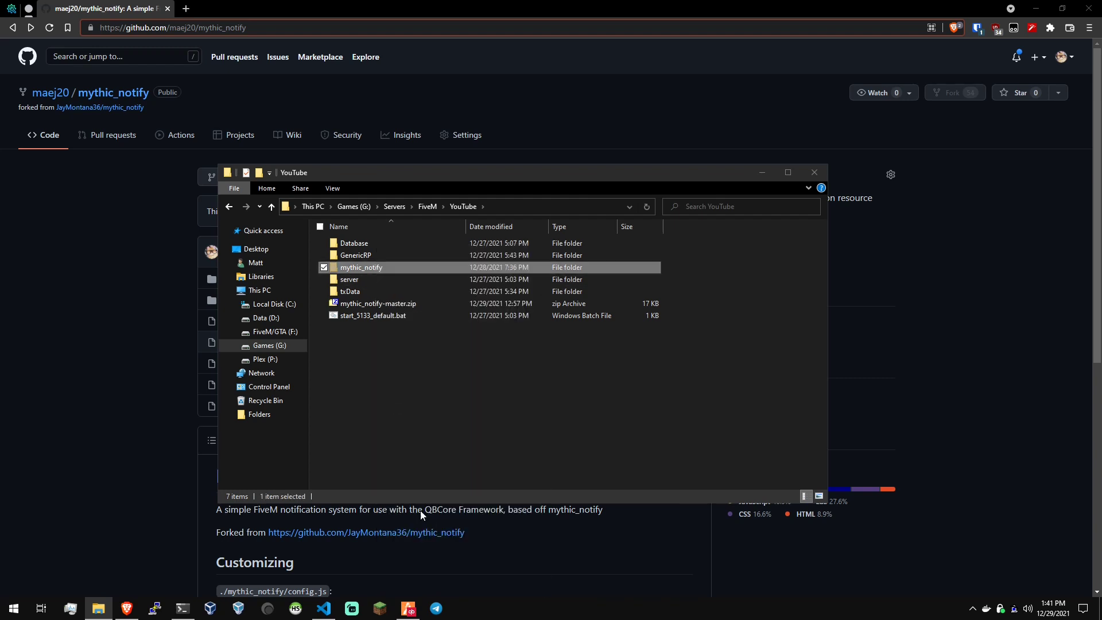
double_click(356, 254)
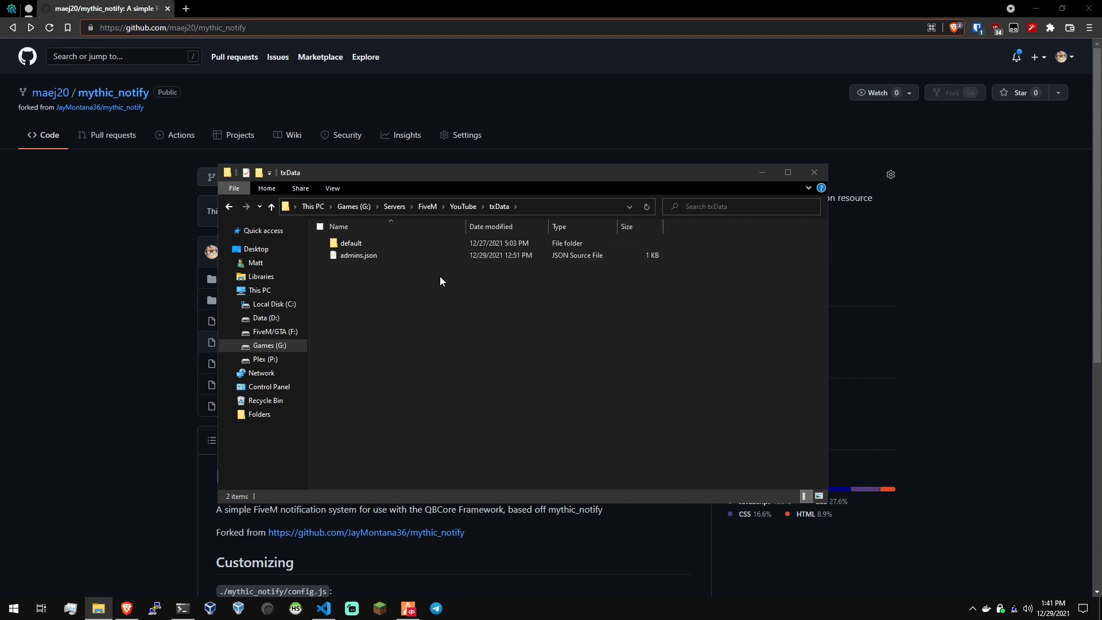
click(271, 206)
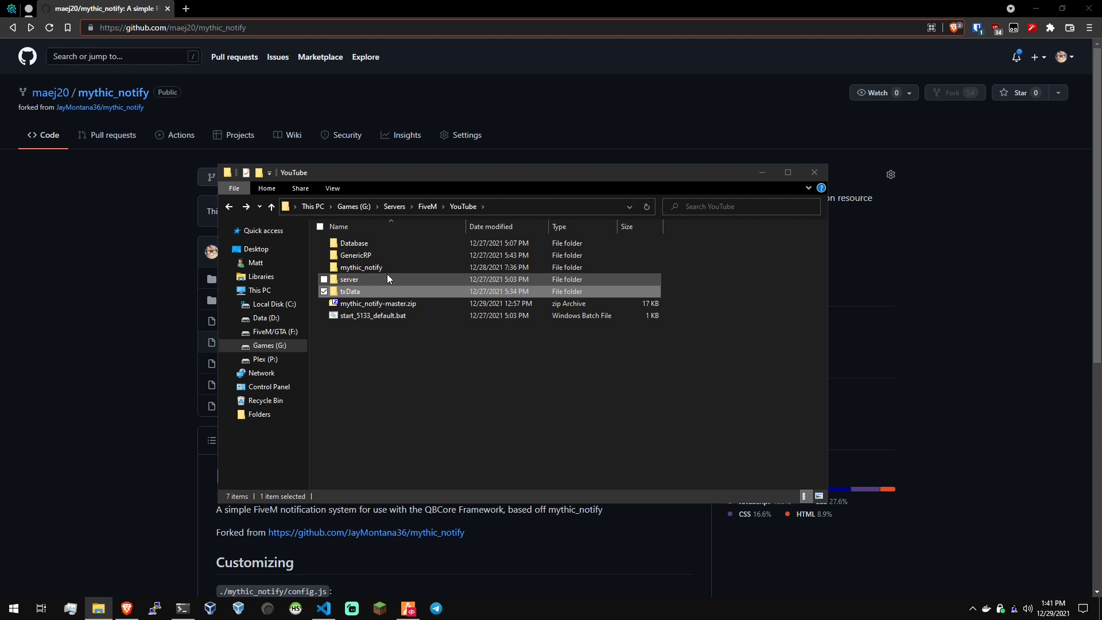
Paste the mythic_notify folder into GenericRP\resources\[standalone]
double_click(361, 267)
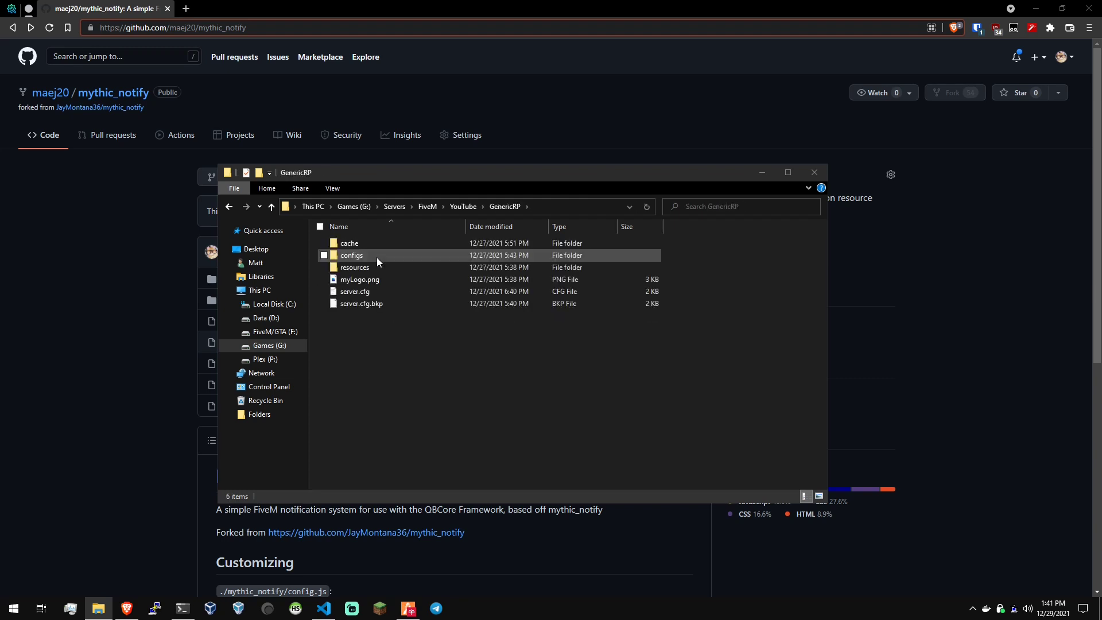
double_click(355, 267)
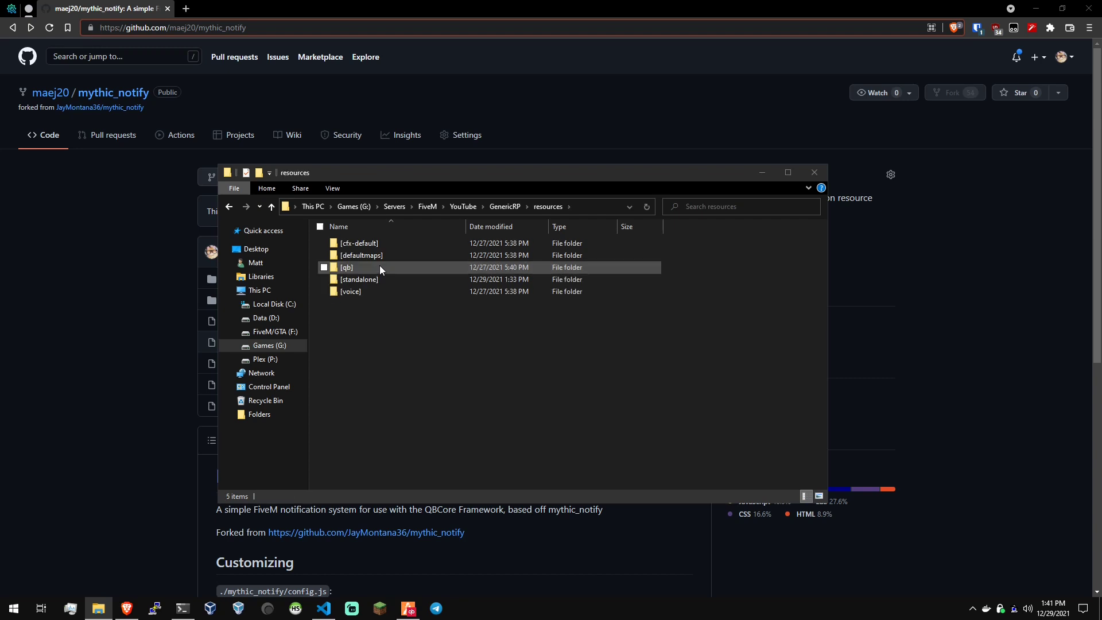
double_click(360, 279)
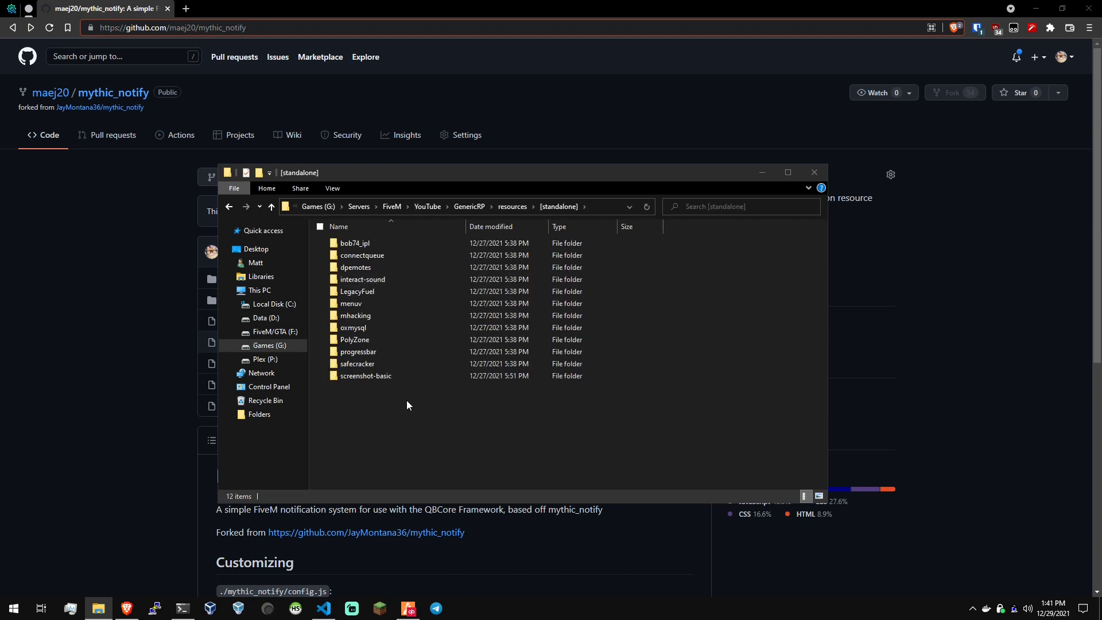
click(365, 375)
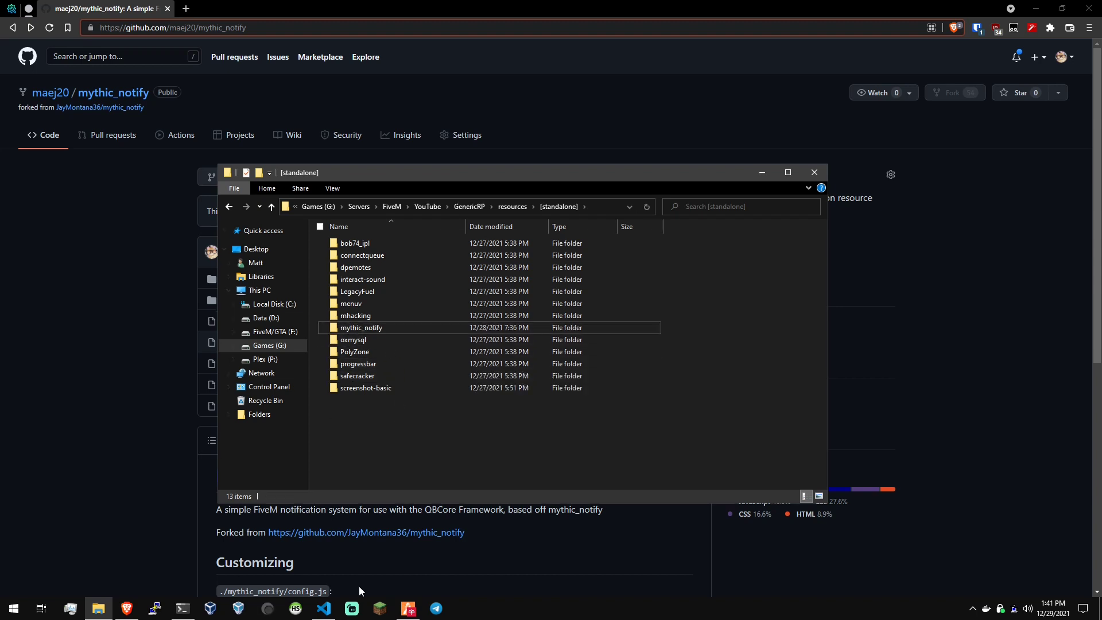
click(323, 608)
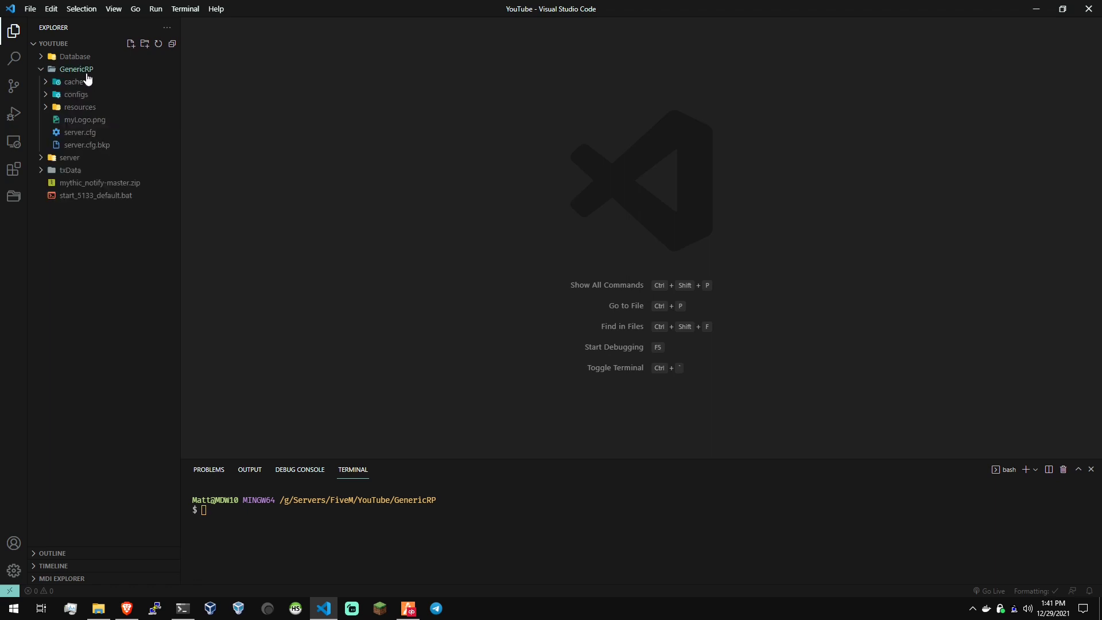
Expand resources > [standalone] > mythic_notify and open config.js and README.md
click(81, 107)
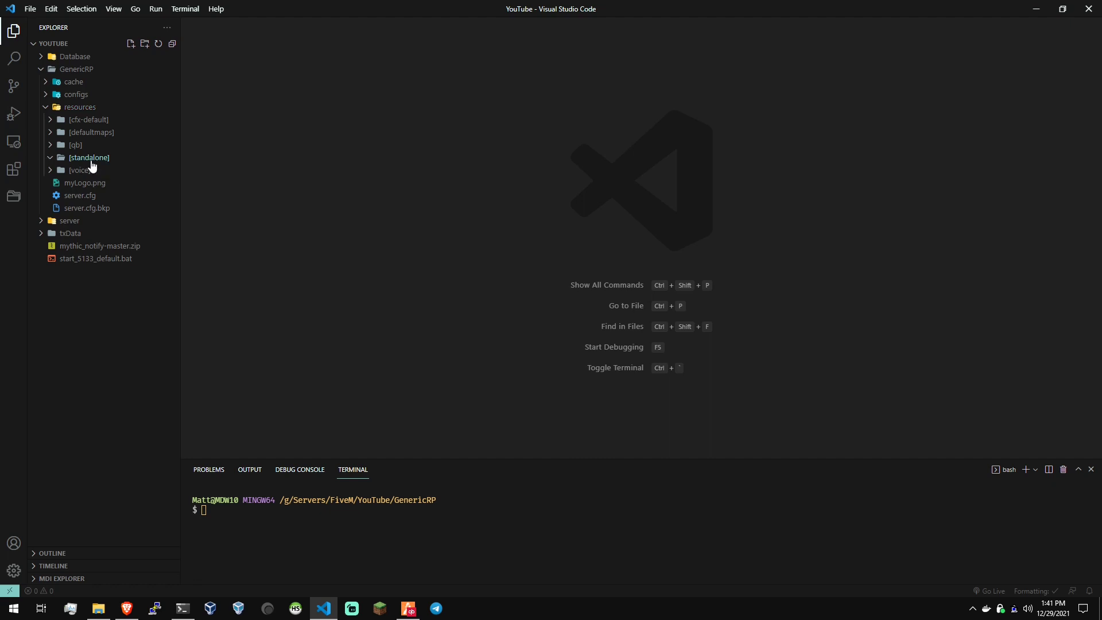
click(88, 157)
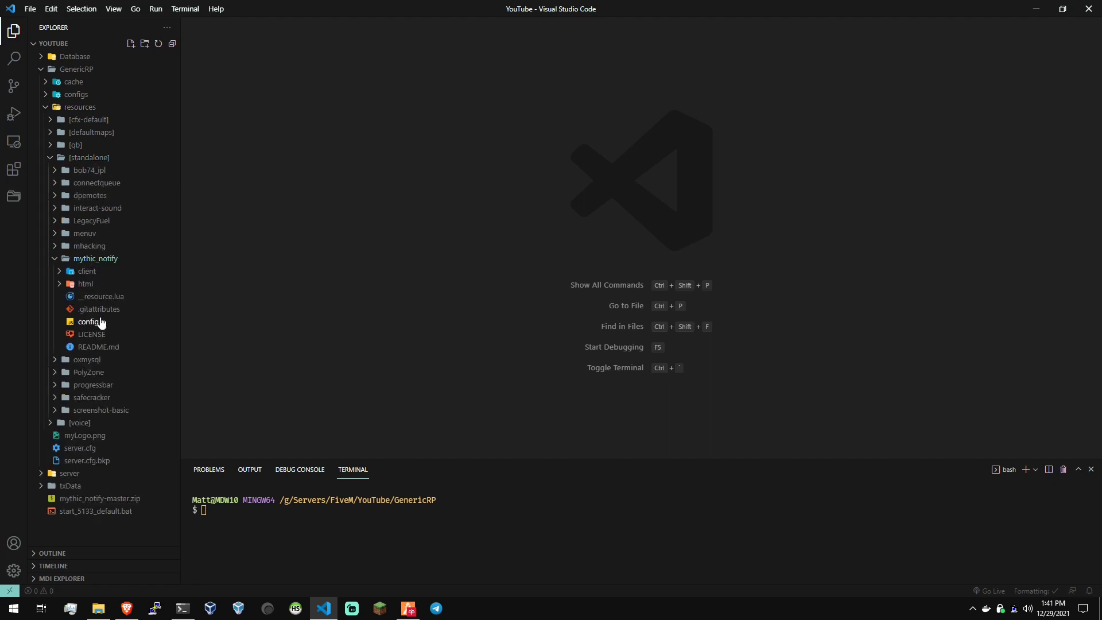
double_click(91, 322)
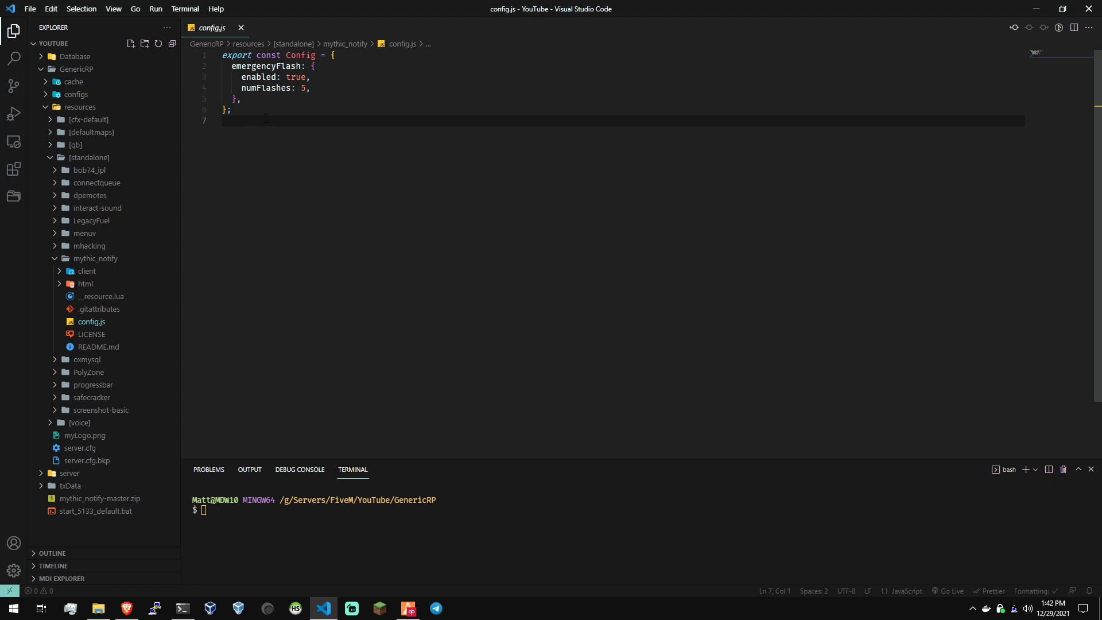
click(98, 347)
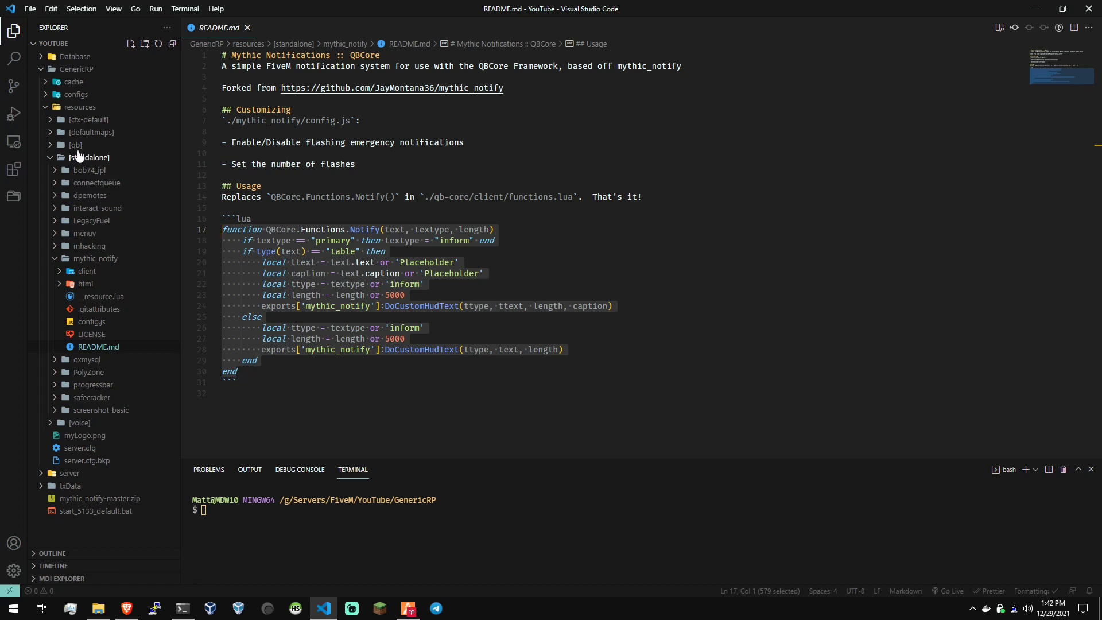
In qb-core's client functions.lua, comment out Notify and add the mythic_notify export version
click(76, 145)
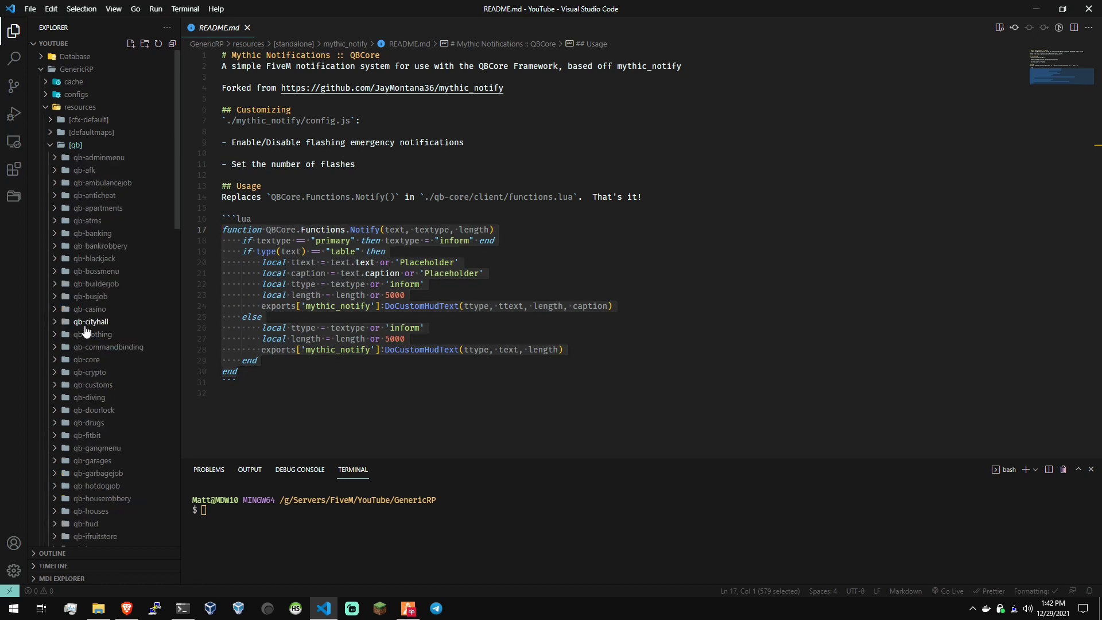
mouse_move(86, 359)
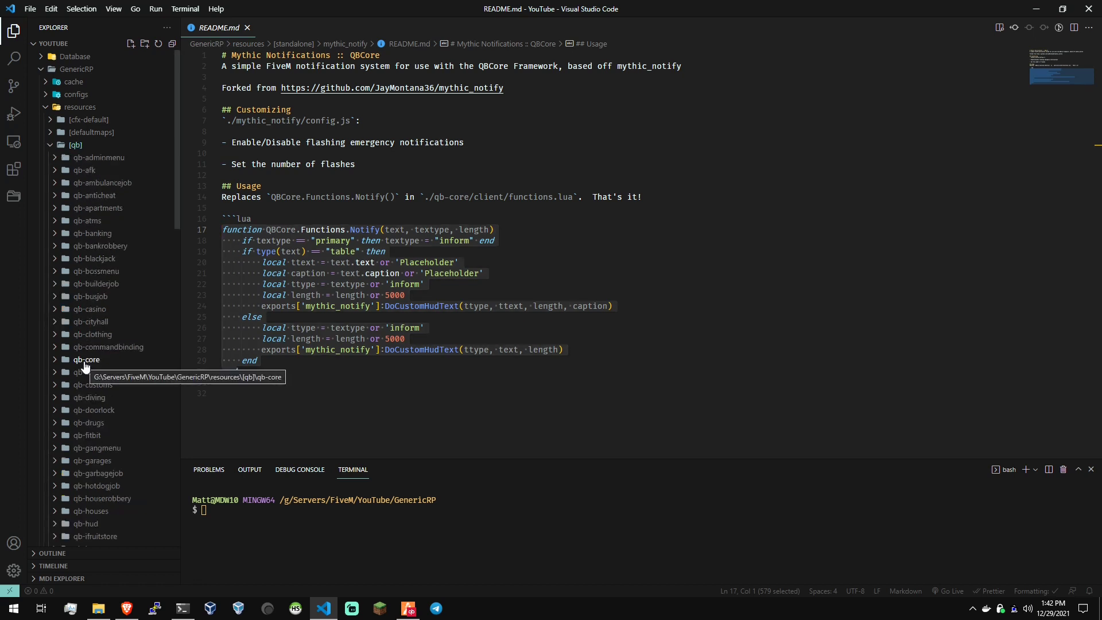
click(85, 360)
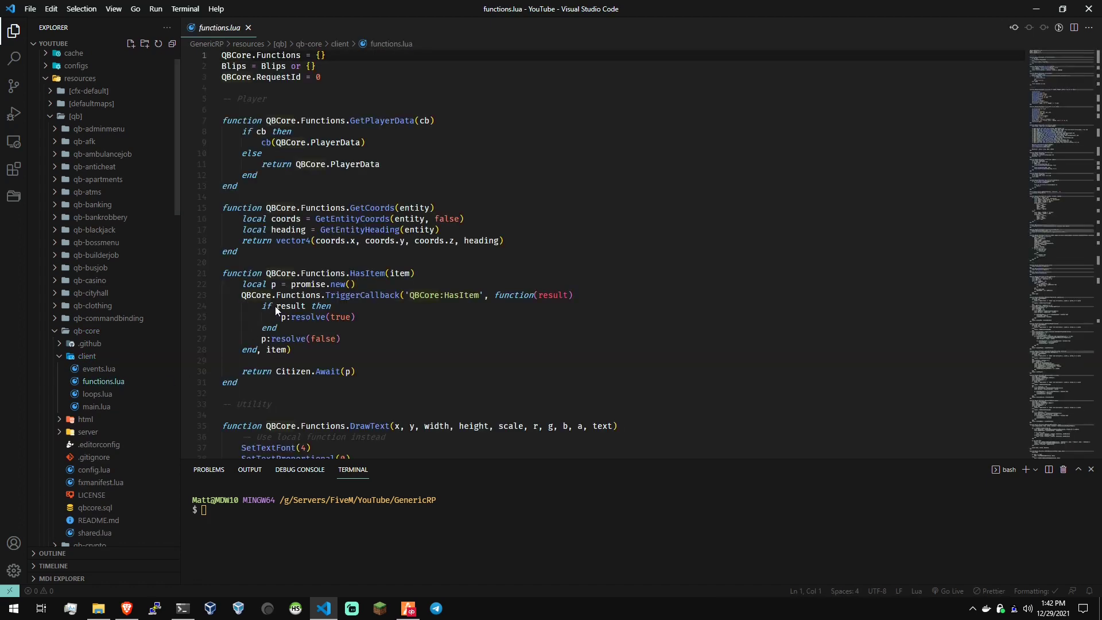
scroll(down, 3)
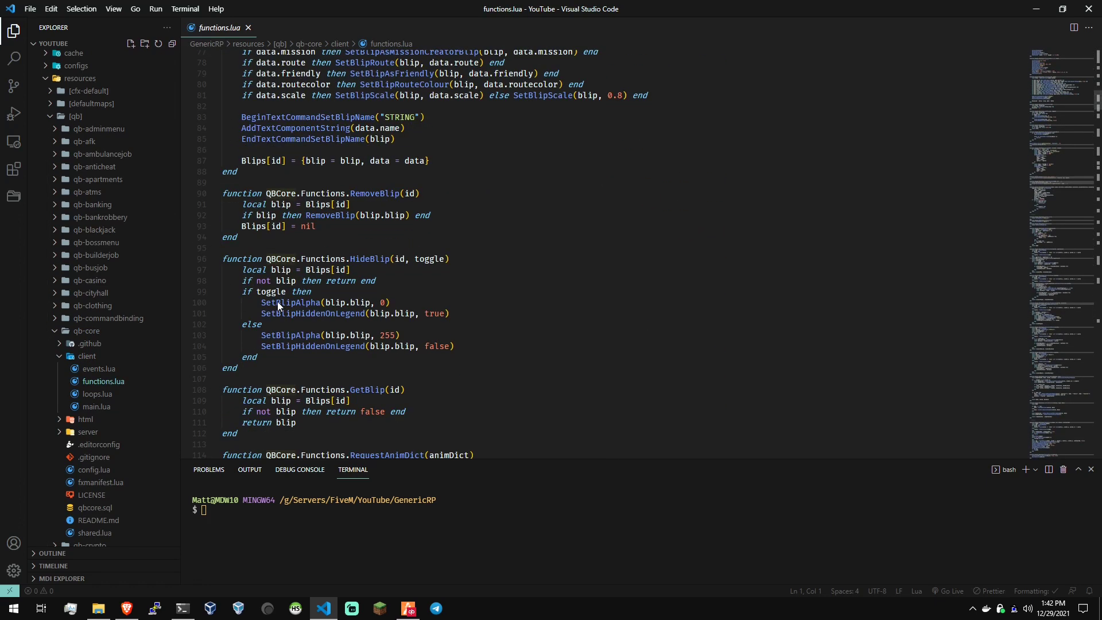
scroll(down, 3)
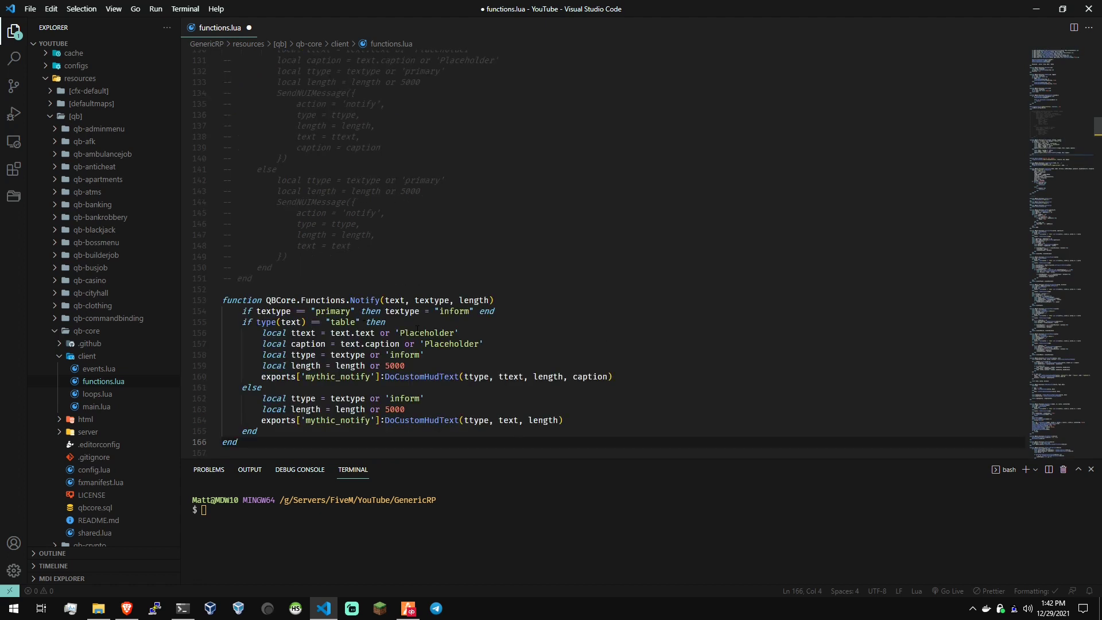
scroll(down, 3)
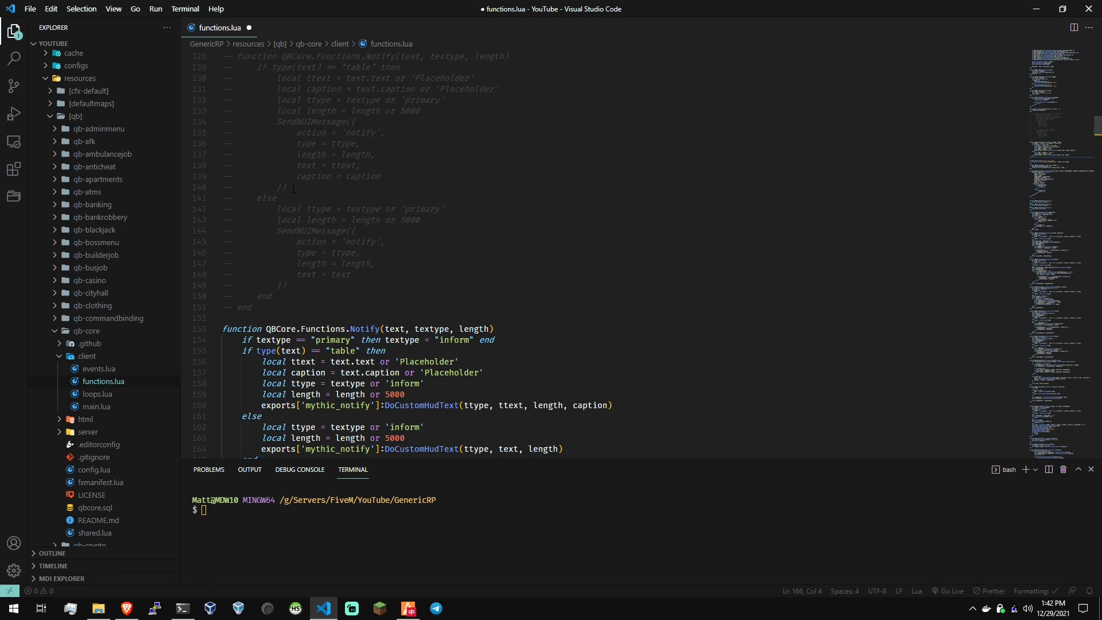
drag(289, 121, 289, 189)
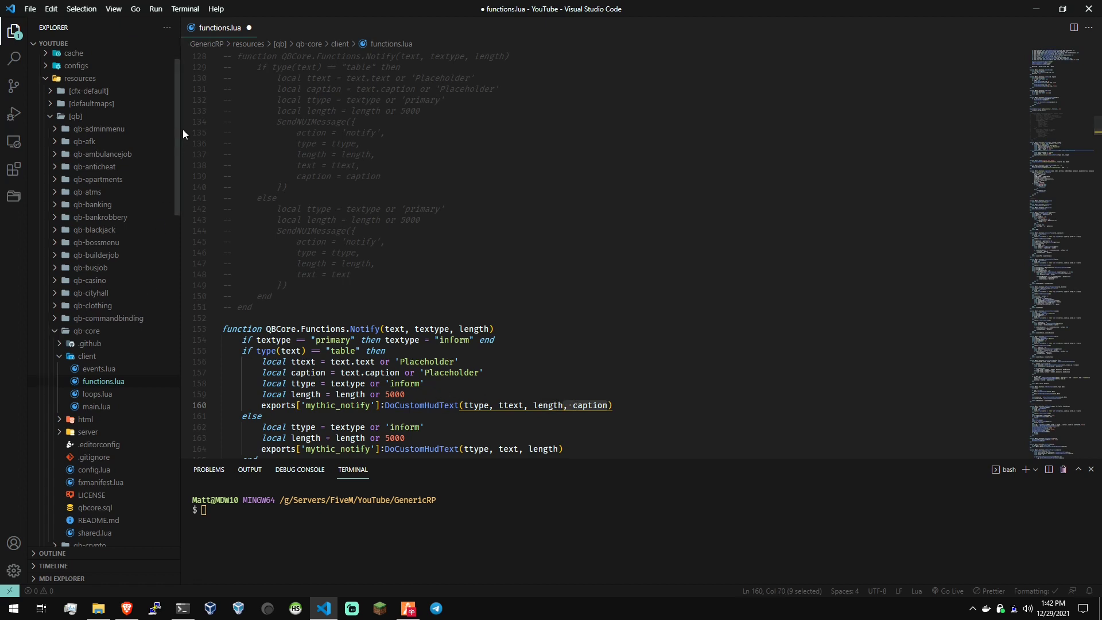
Open mythic_notify's client main.lua to view DoCustomHudText, then expand the html folder
scroll(down, 3)
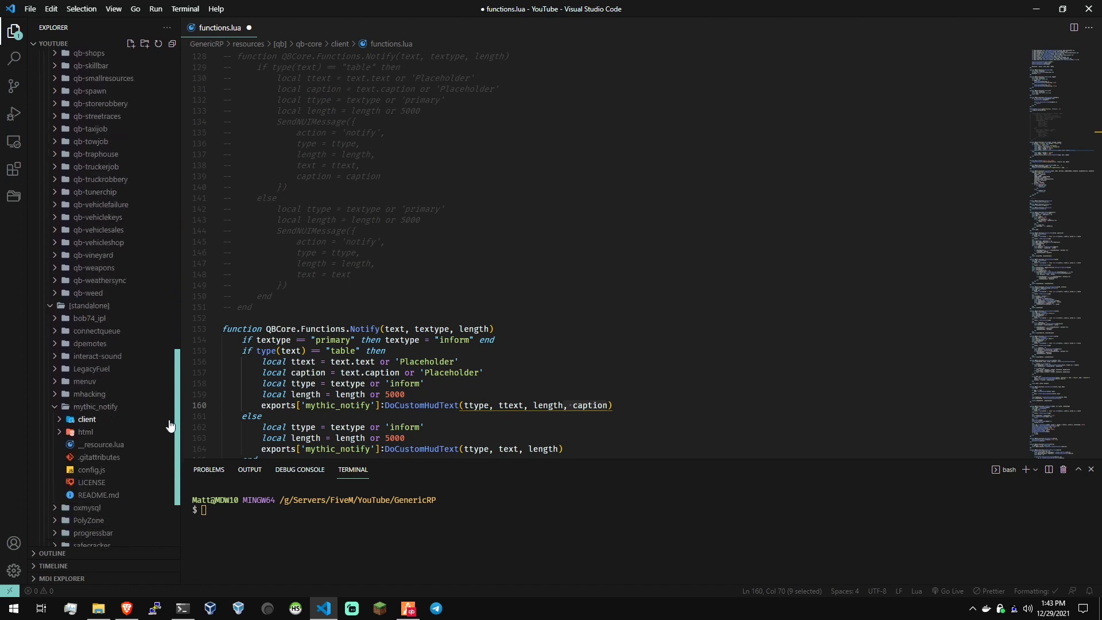
scroll(down, 3)
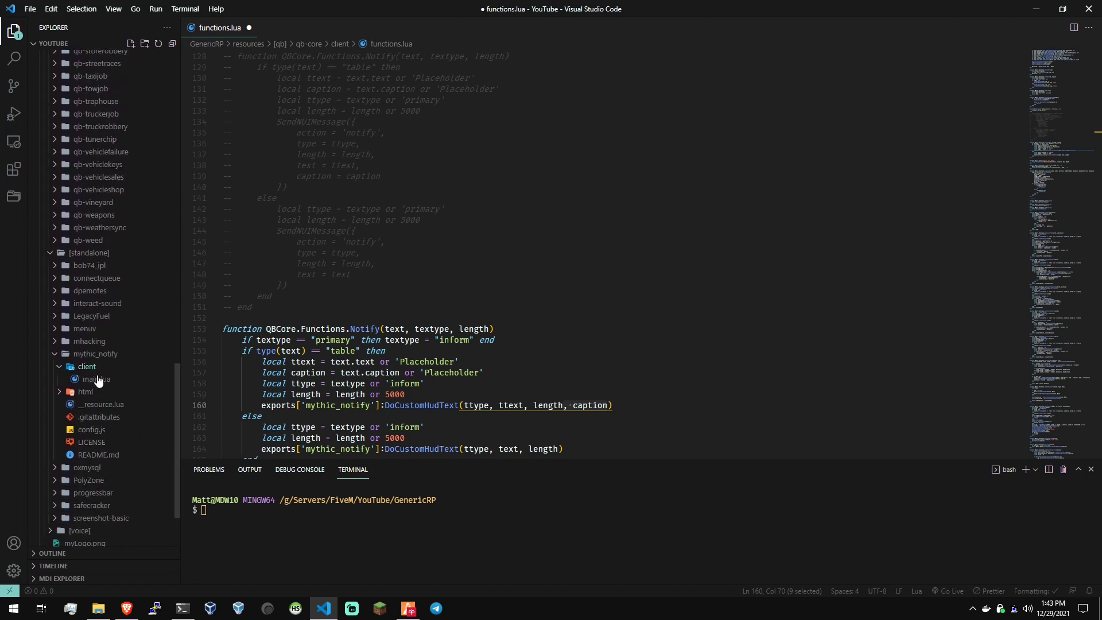
click(95, 379)
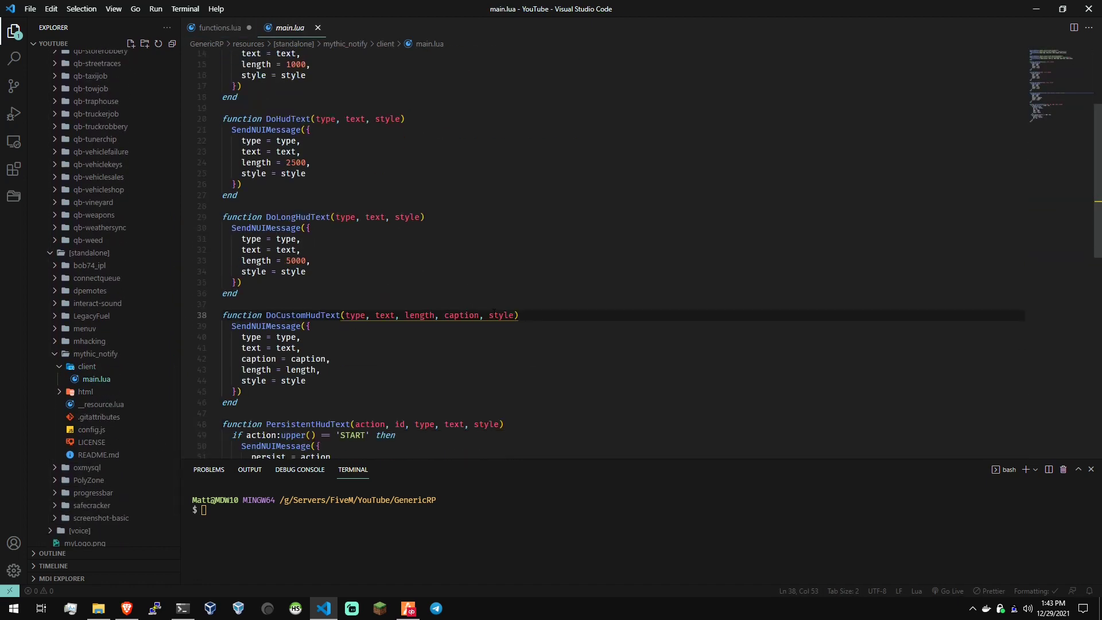
double_click(461, 316)
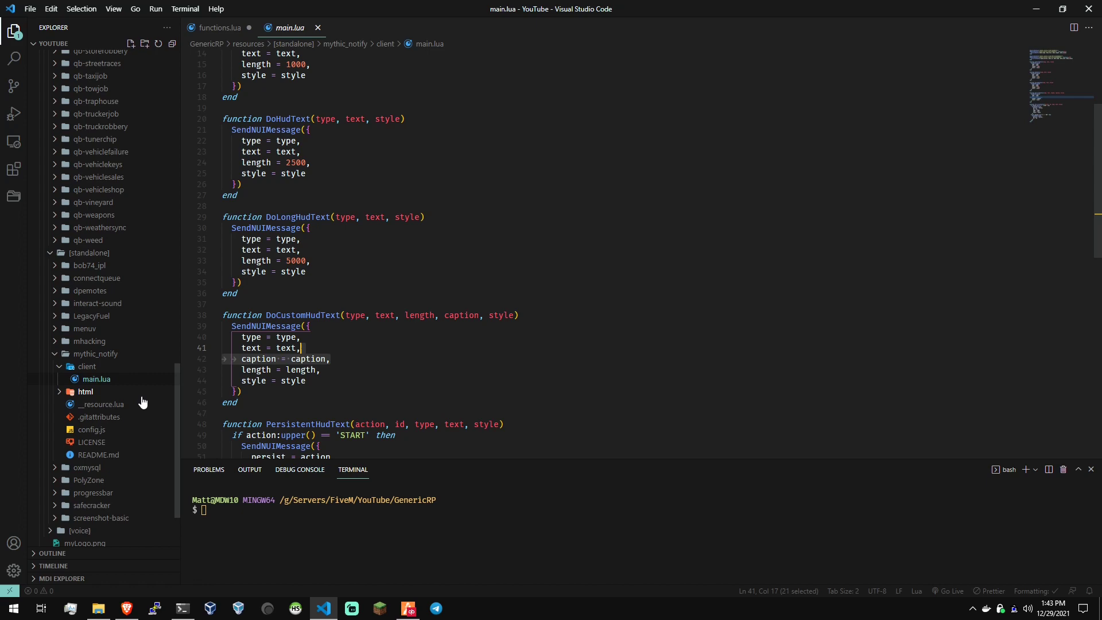
click(85, 392)
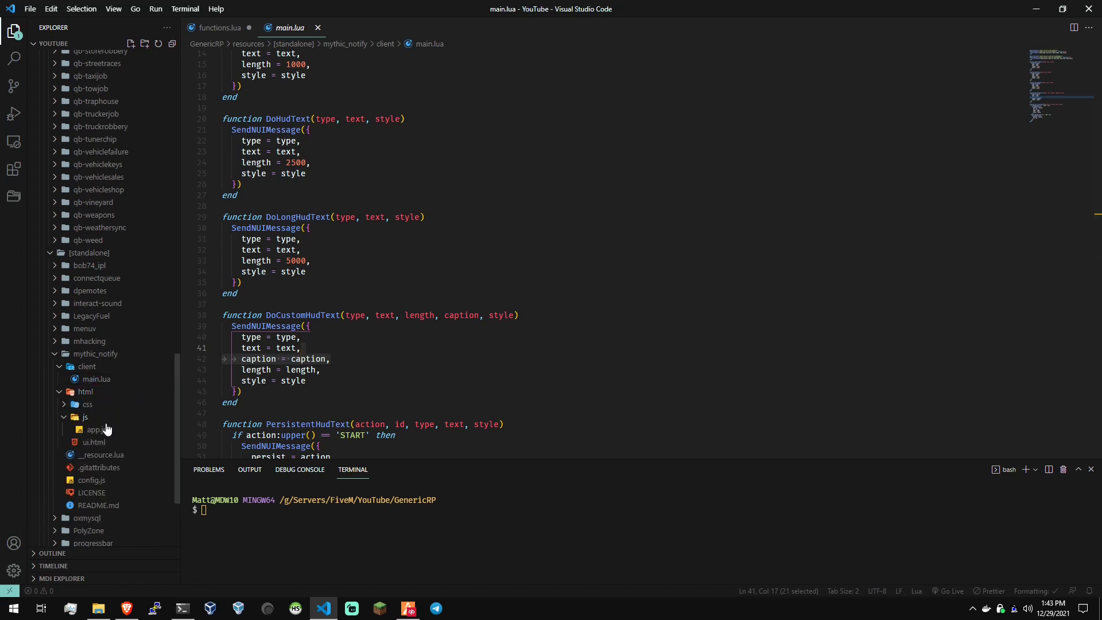
Read through mythic_notify's html/js/app.js notification code, then save functions.lua
click(97, 429)
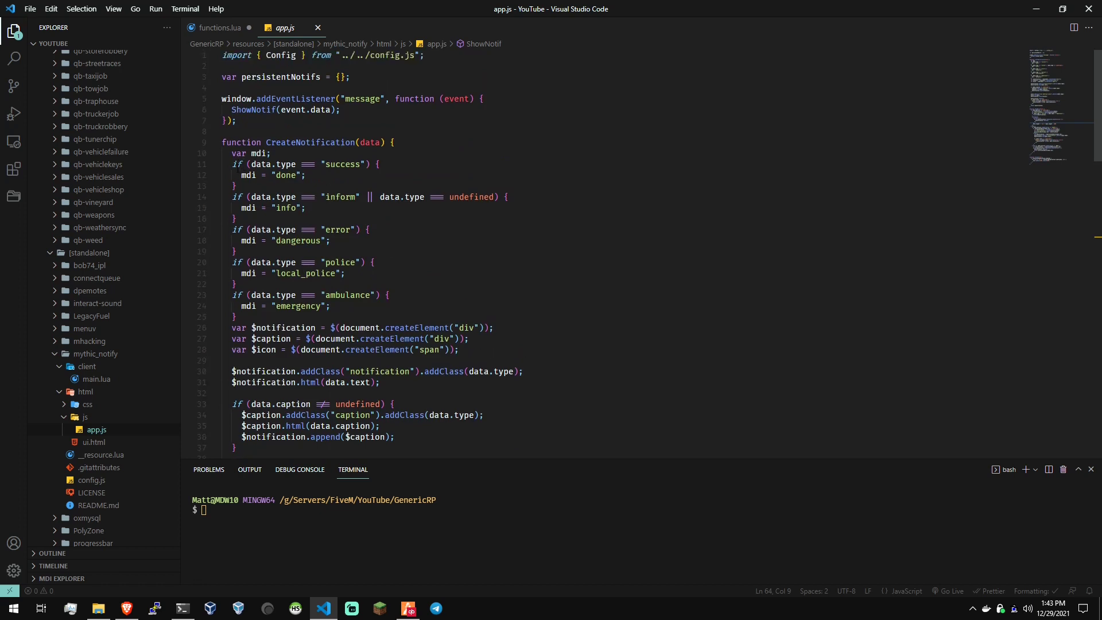
drag(236, 164, 332, 306)
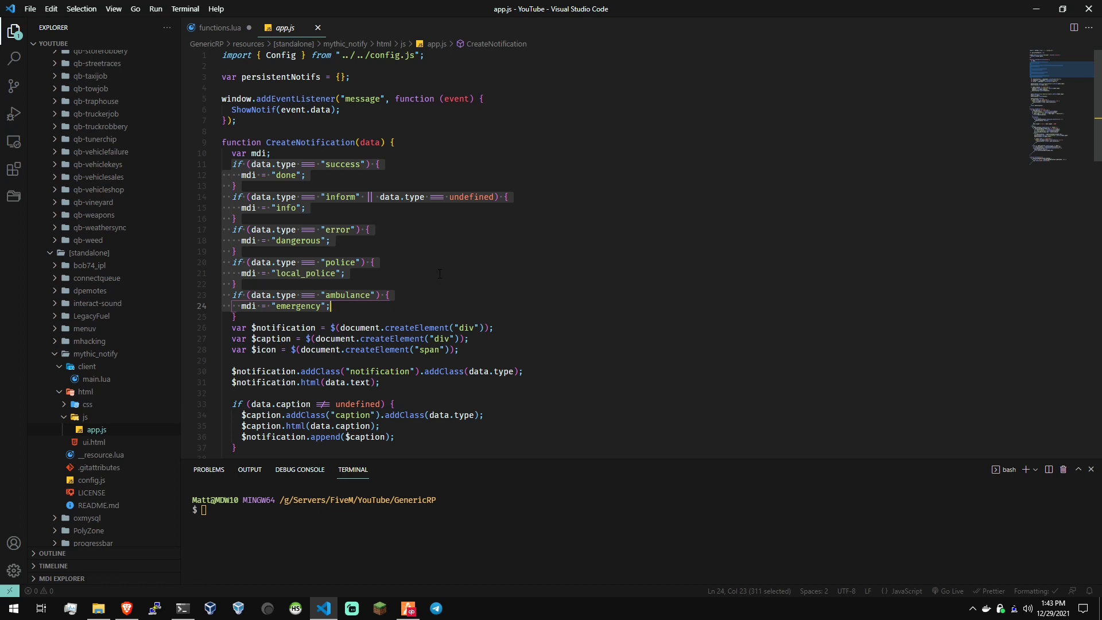
scroll(down, 3)
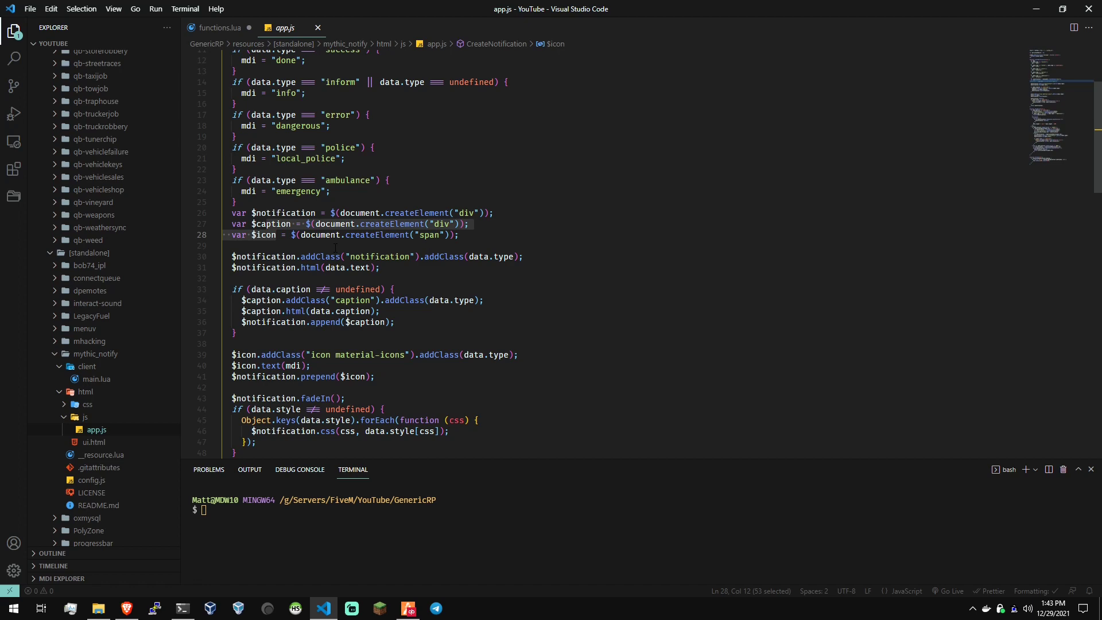
scroll(down, 3)
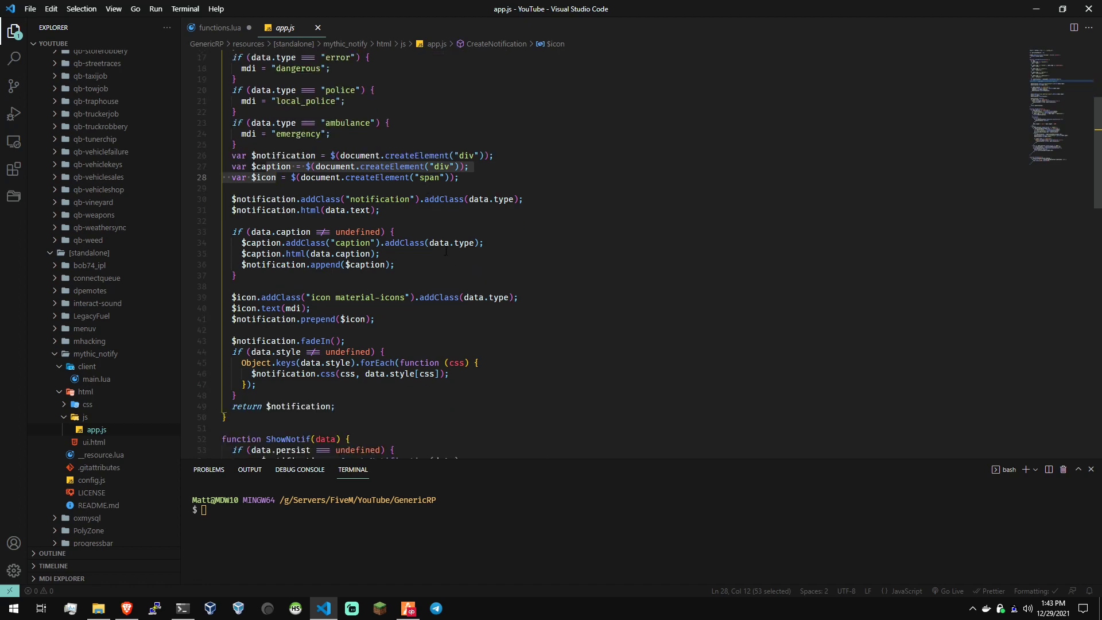
scroll(down, 3)
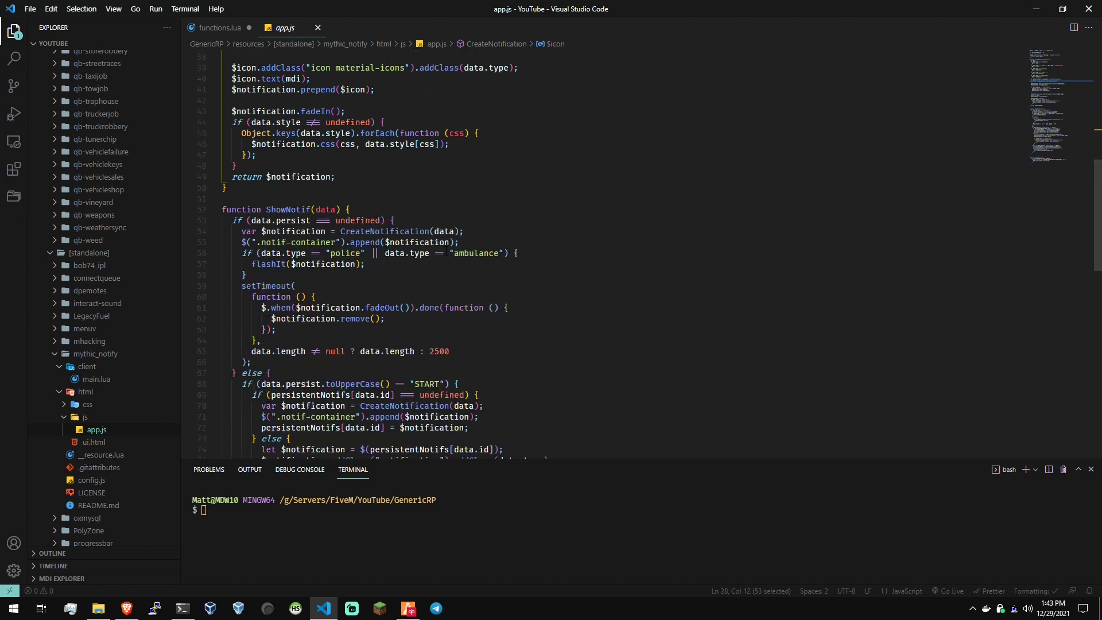
scroll(down, 3)
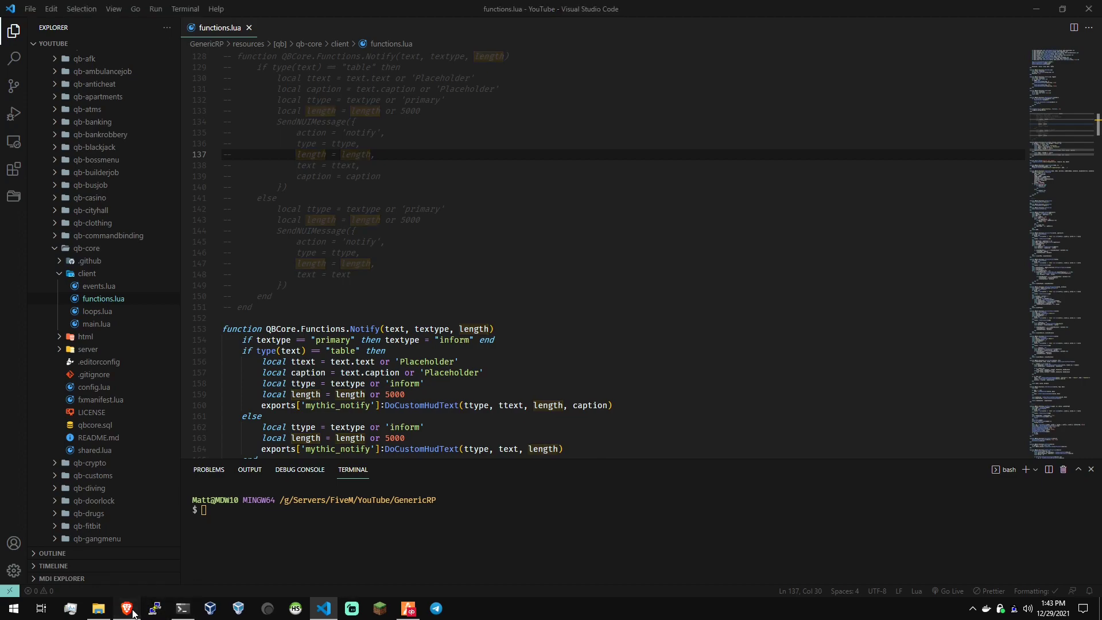
Restart the QBC server from the txAdmin dashboard and confirm
click(126, 609)
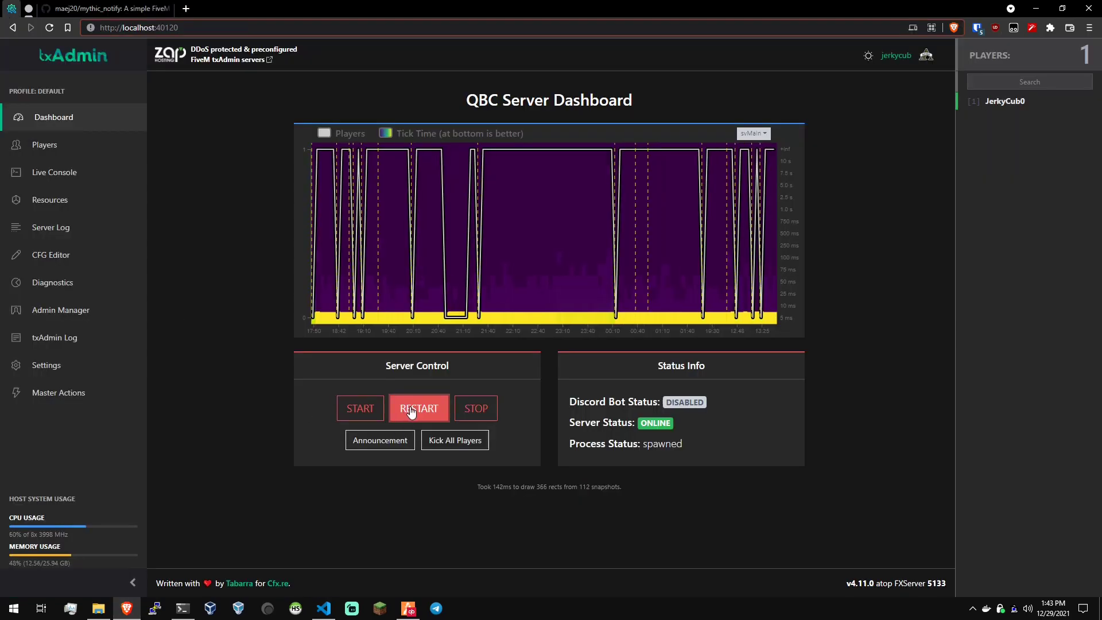
click(419, 408)
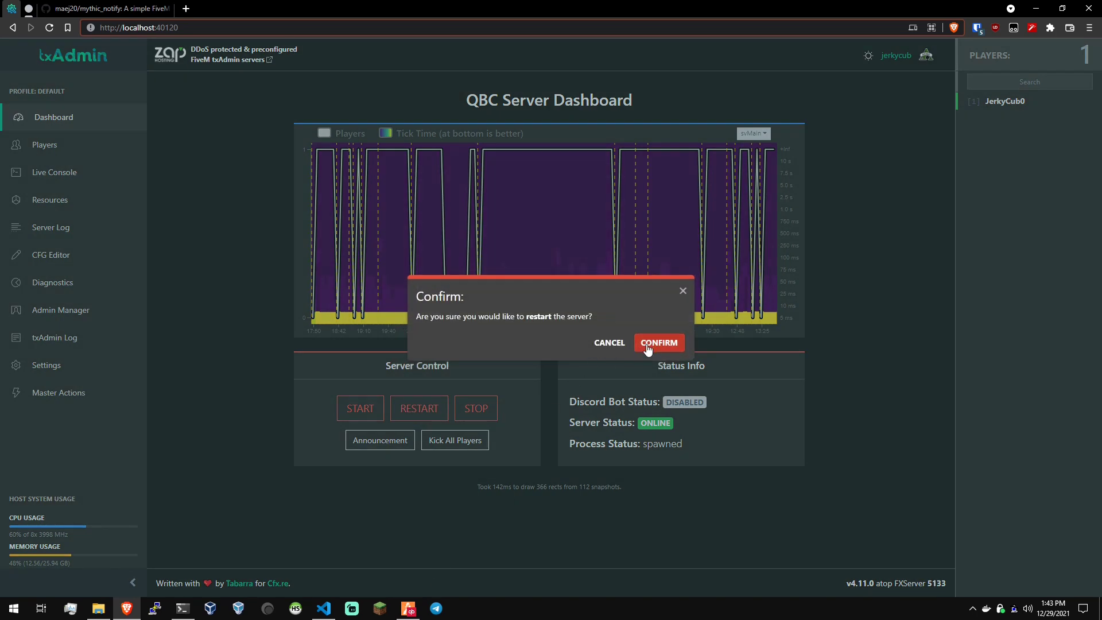
click(658, 342)
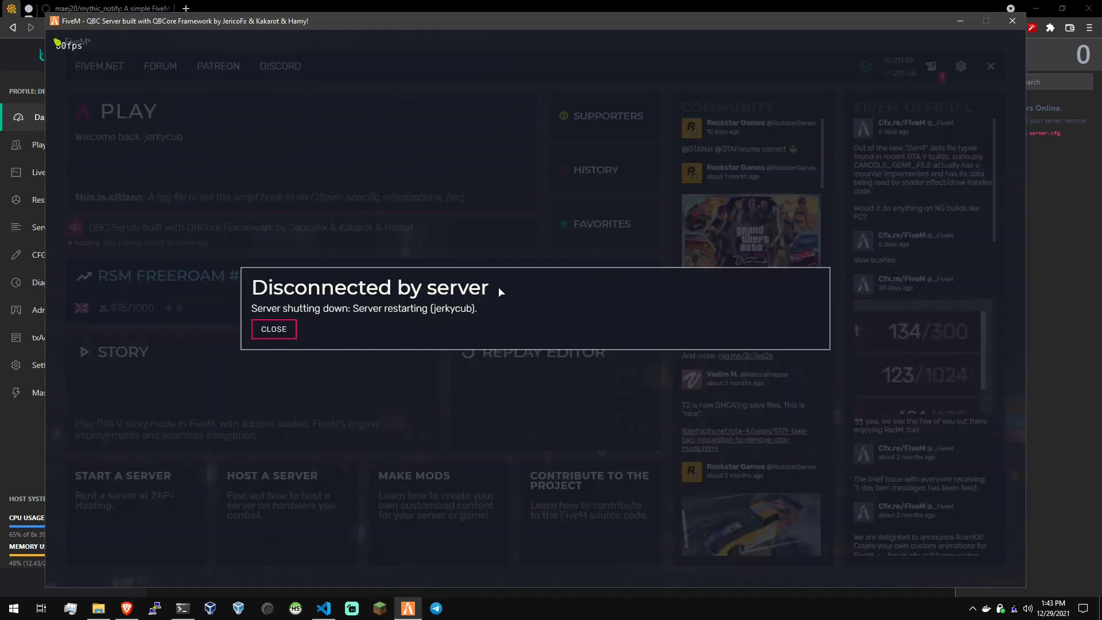
Dismiss the disconnect message, rejoin, and check the impounded vehicles list
click(273, 329)
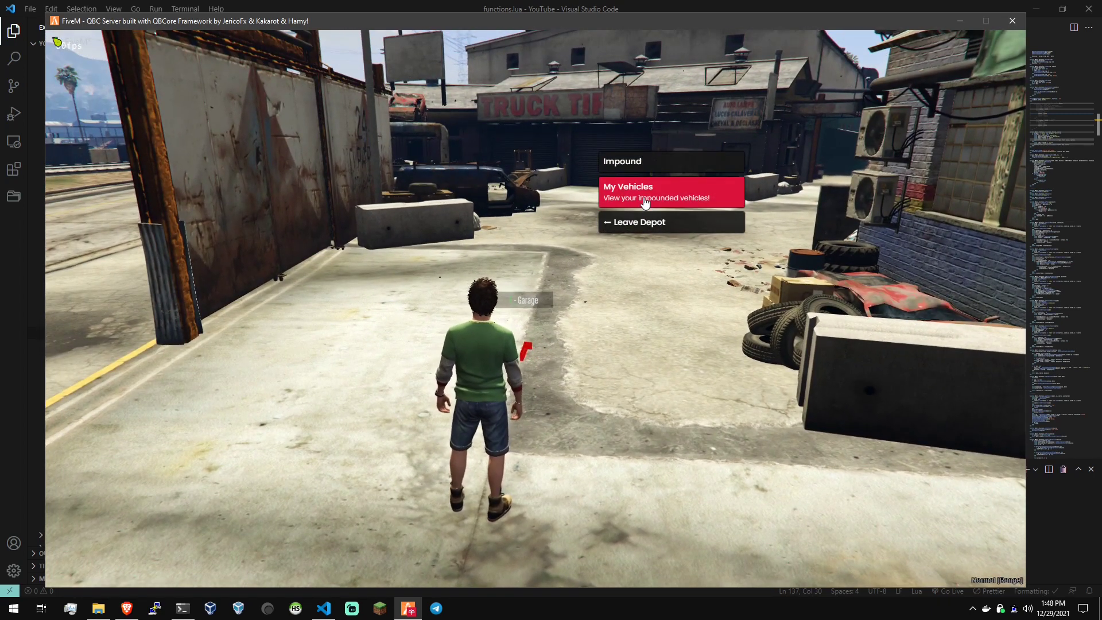
click(655, 191)
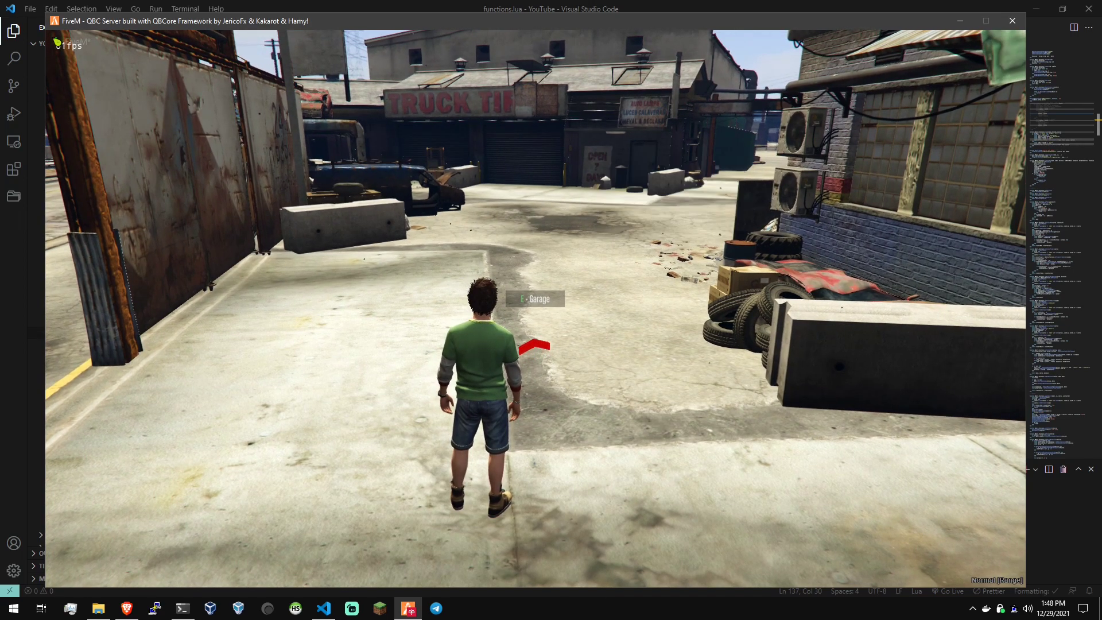
click(638, 191)
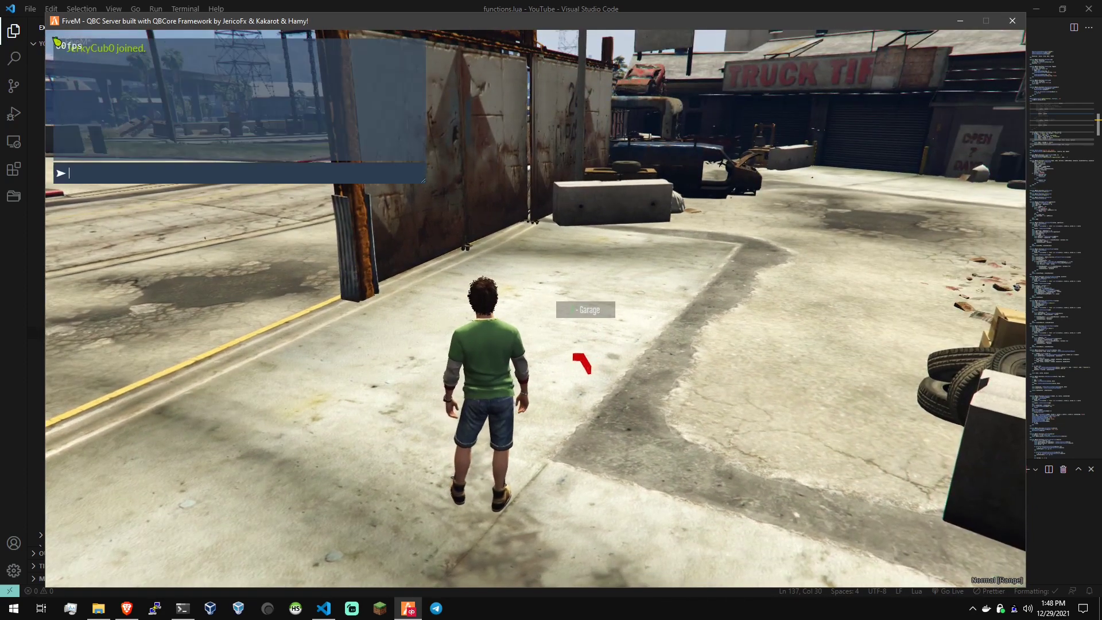
Send the EMS report '/911e HALLO' through the chat
text(/911e)
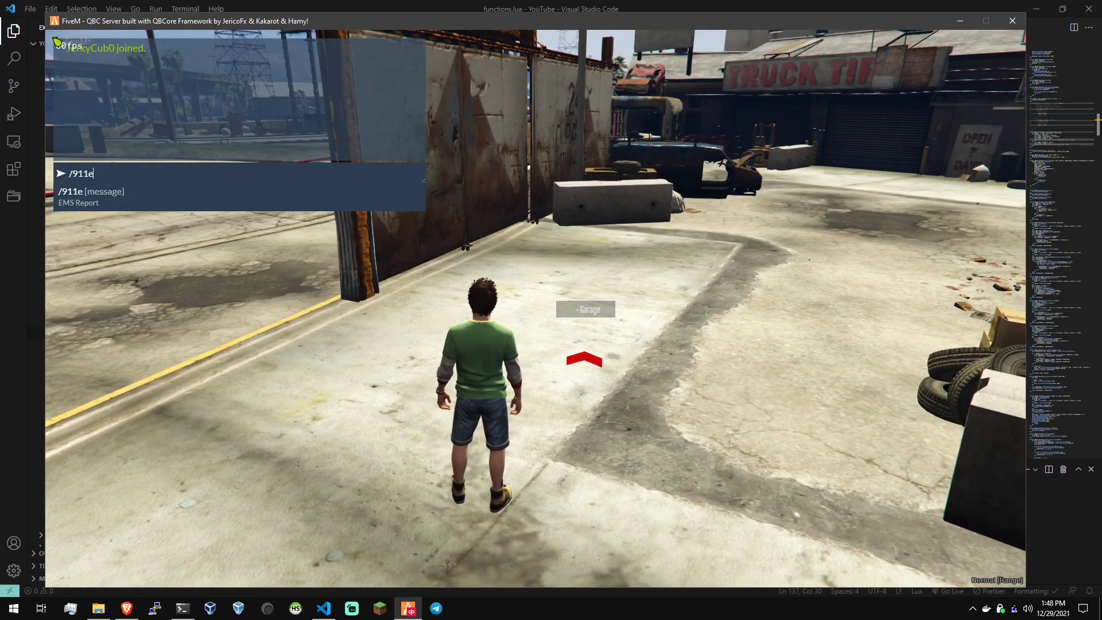
text(HALLOP)
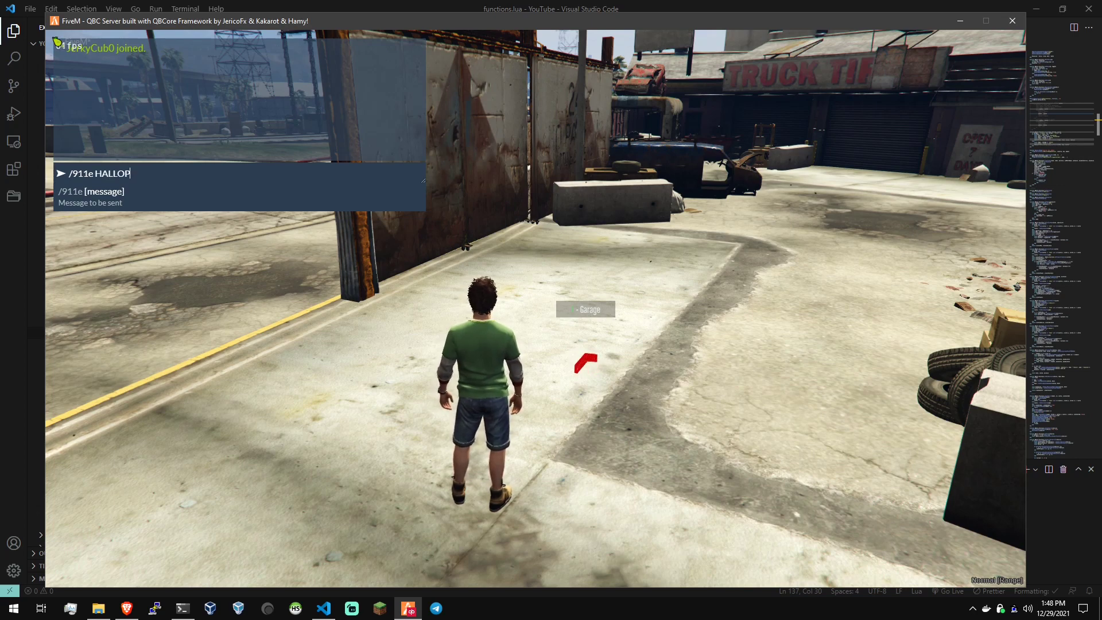
key(enter)
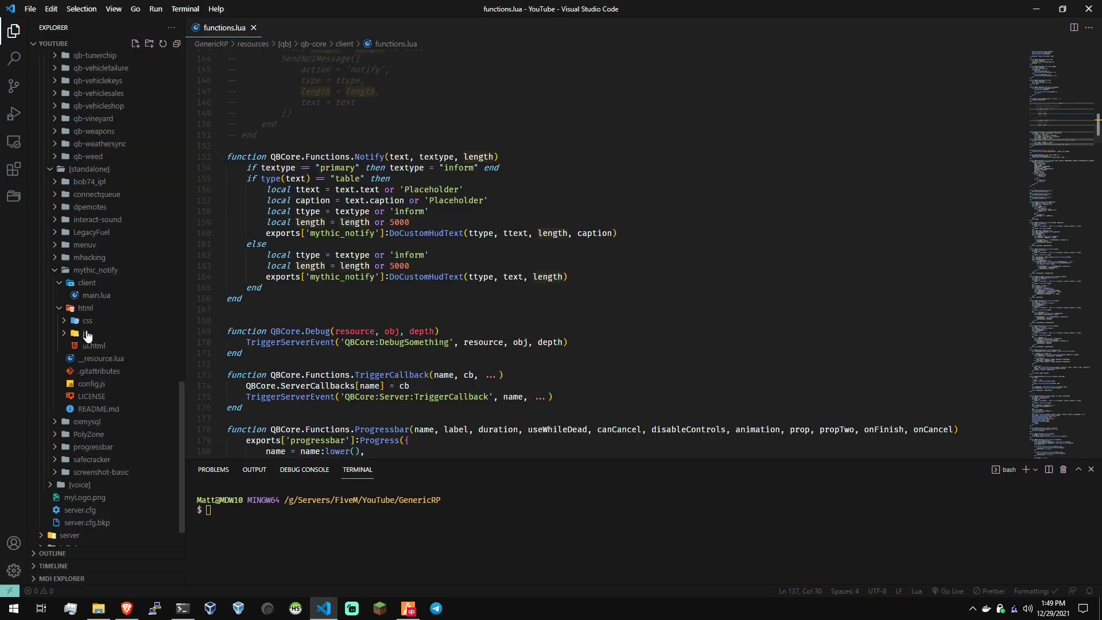
Open mythic_notify's html/css style.css and select the ambulance background colour value
click(87, 320)
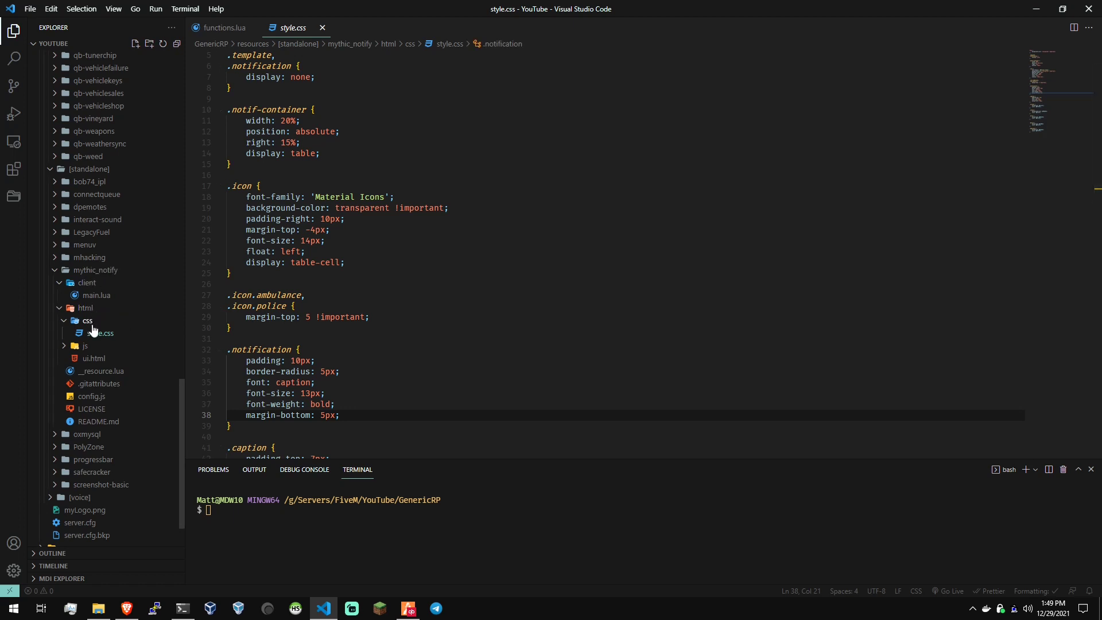
scroll(down, 3)
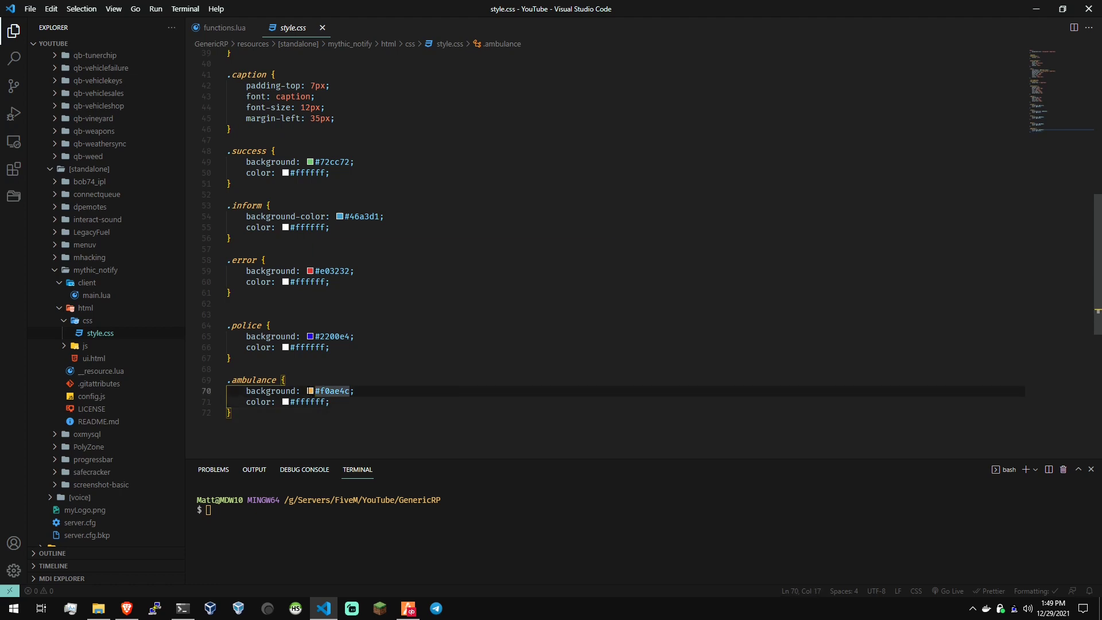
click(311, 391)
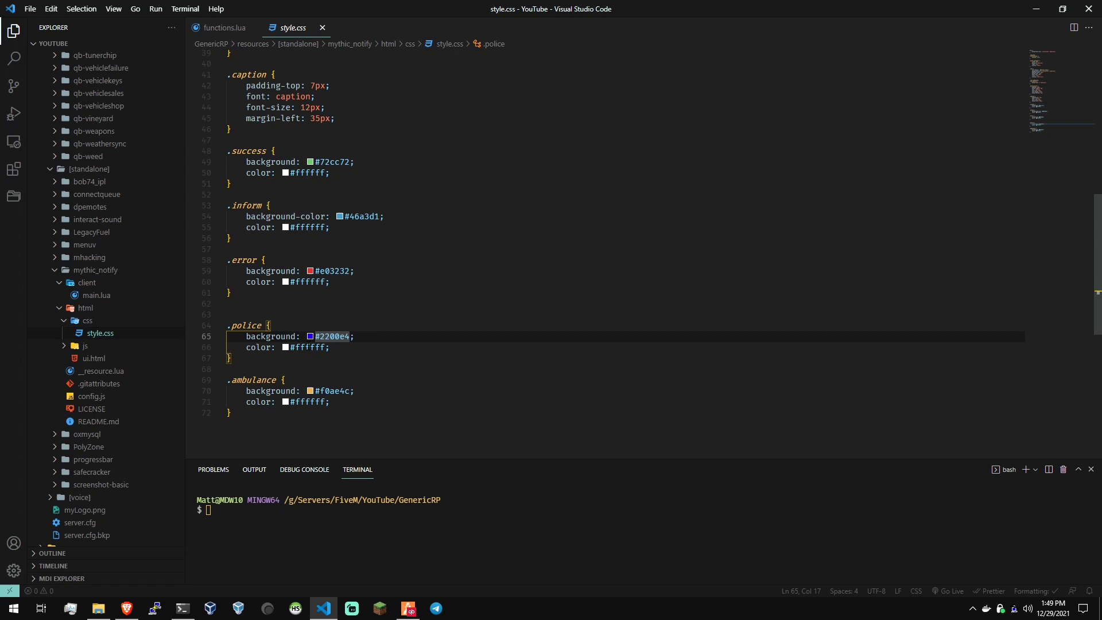
Darken the .police background to #1e00c5 and shift .ambulance to #f0bc4c in style.css, then save
click(310, 337)
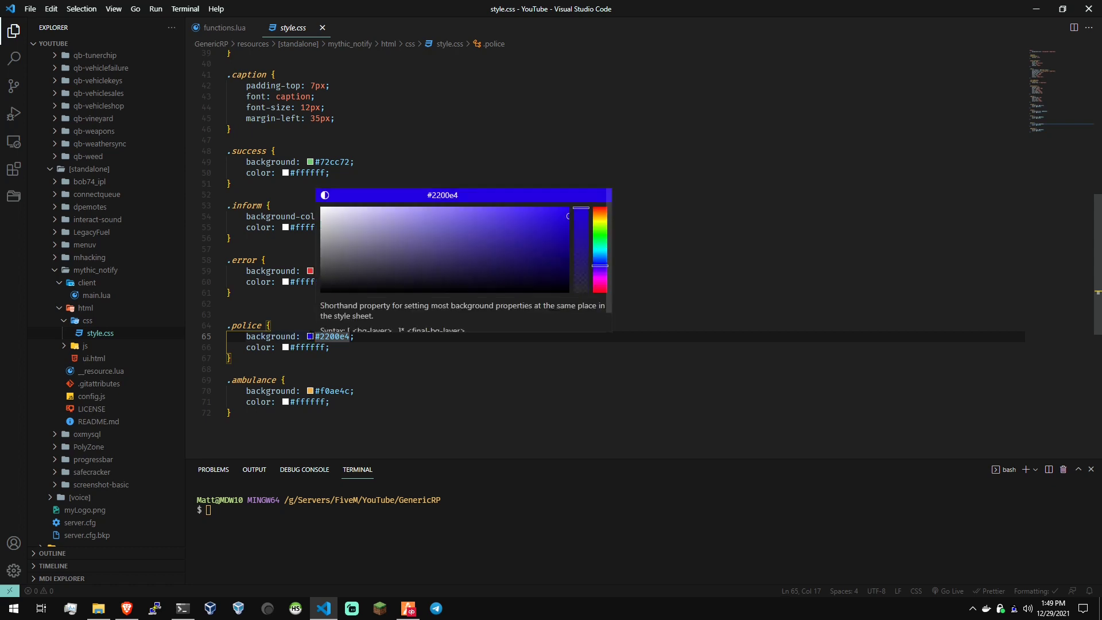
click(514, 245)
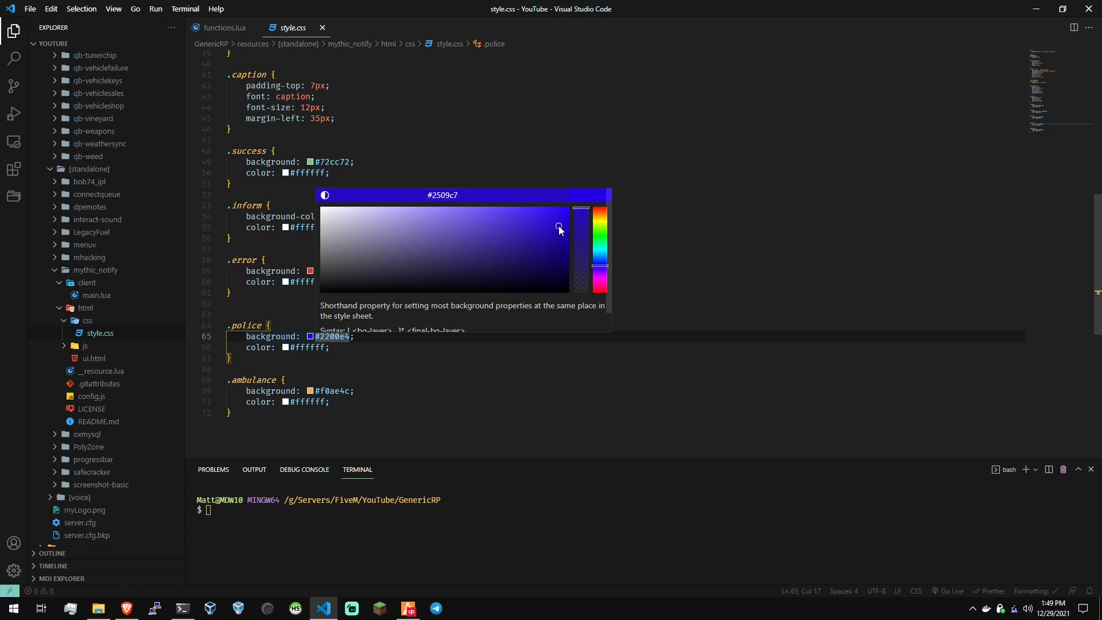
drag(558, 229, 567, 225)
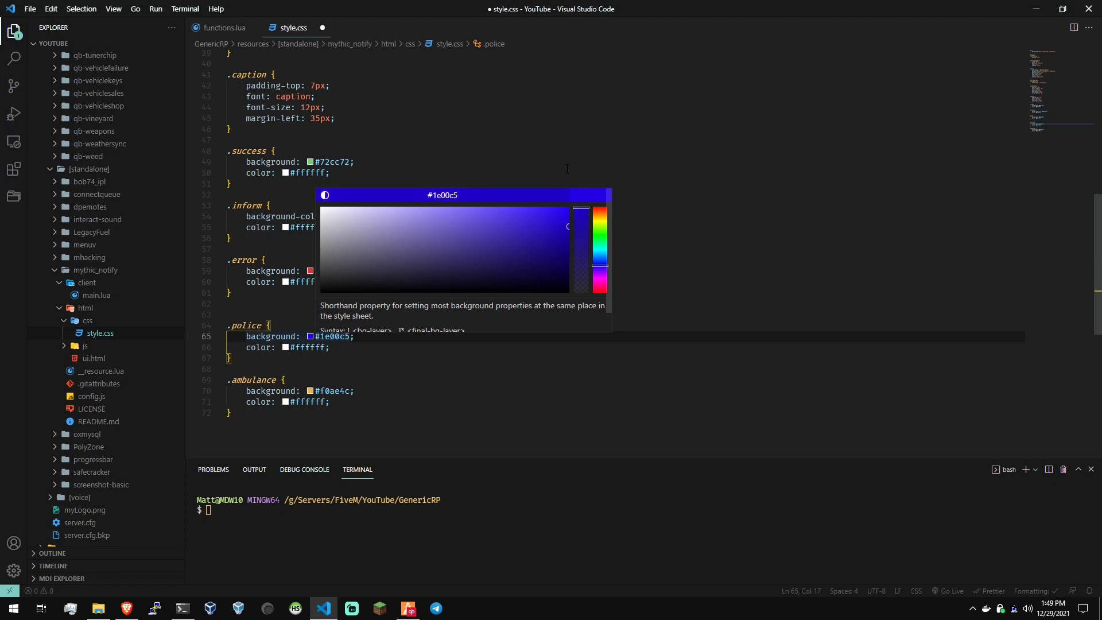
key(Alt+Tab)
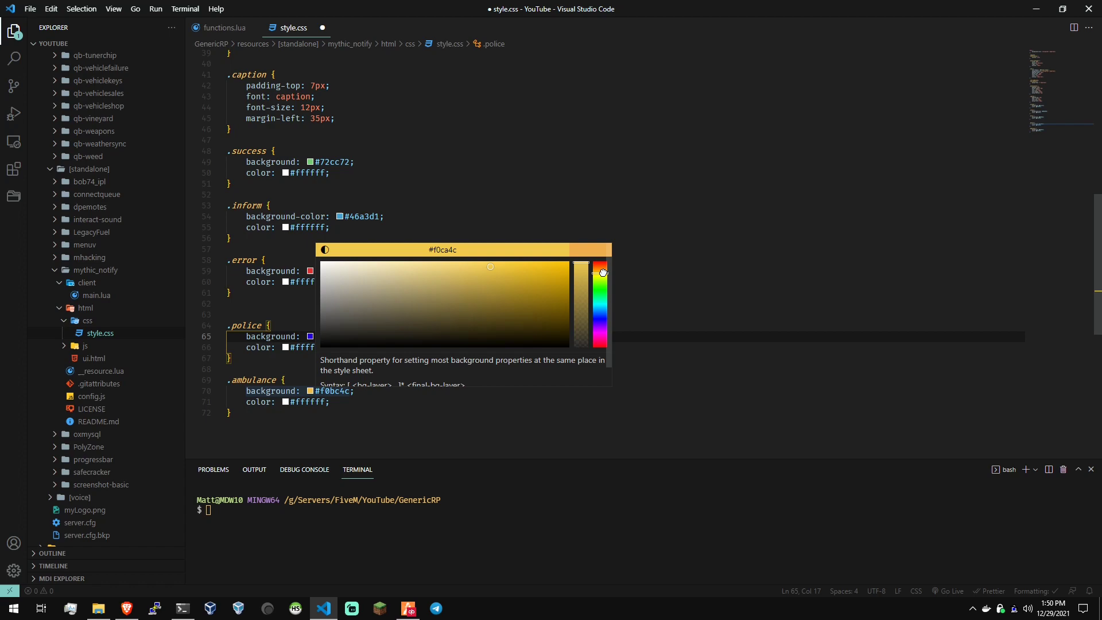
key(alt+tab)
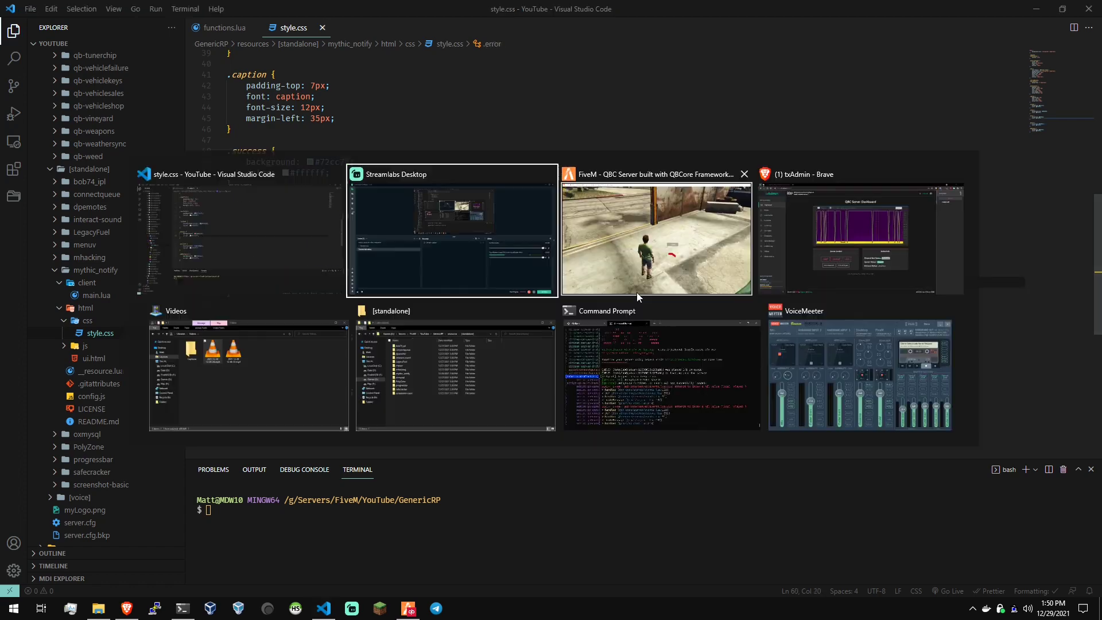
Preview orange #f0804c for the .error background in the colour picker without applying it
click(656, 235)
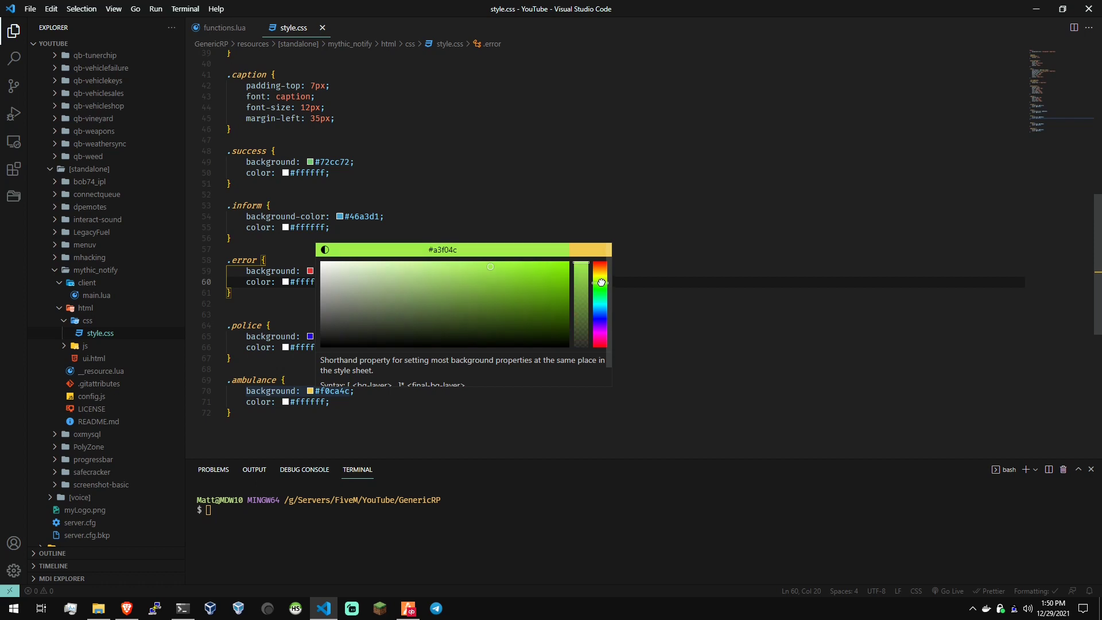
drag(600, 282, 600, 266)
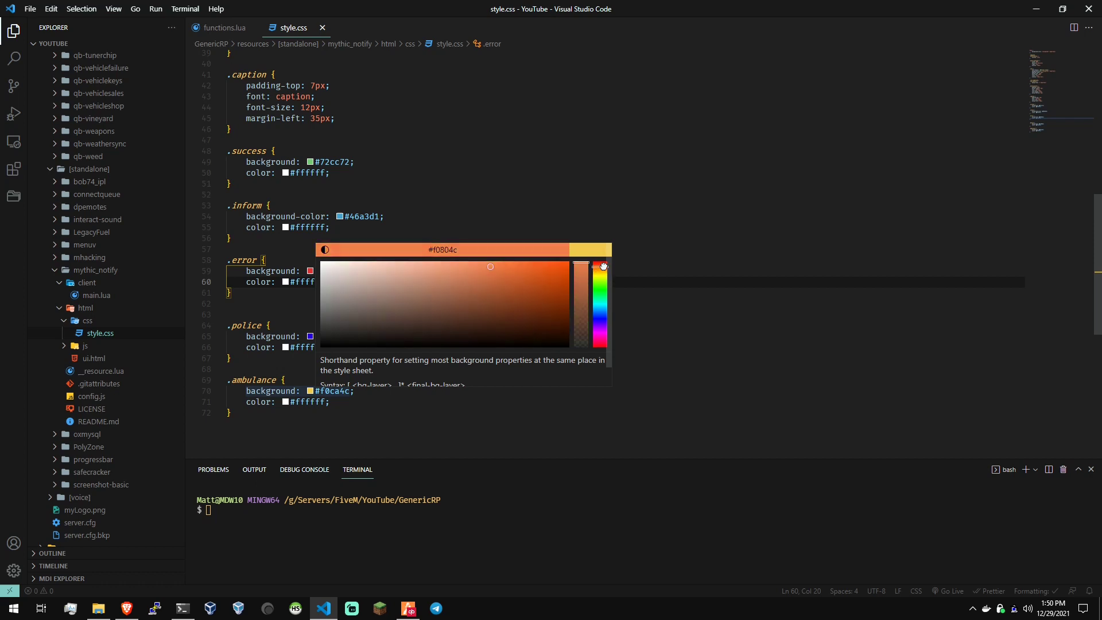